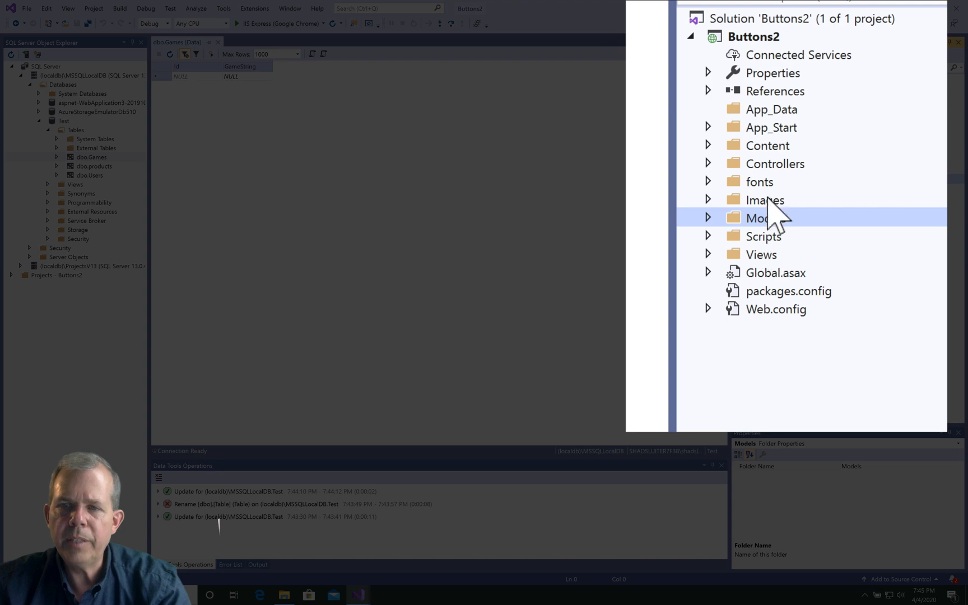
mouse_move(760, 54)
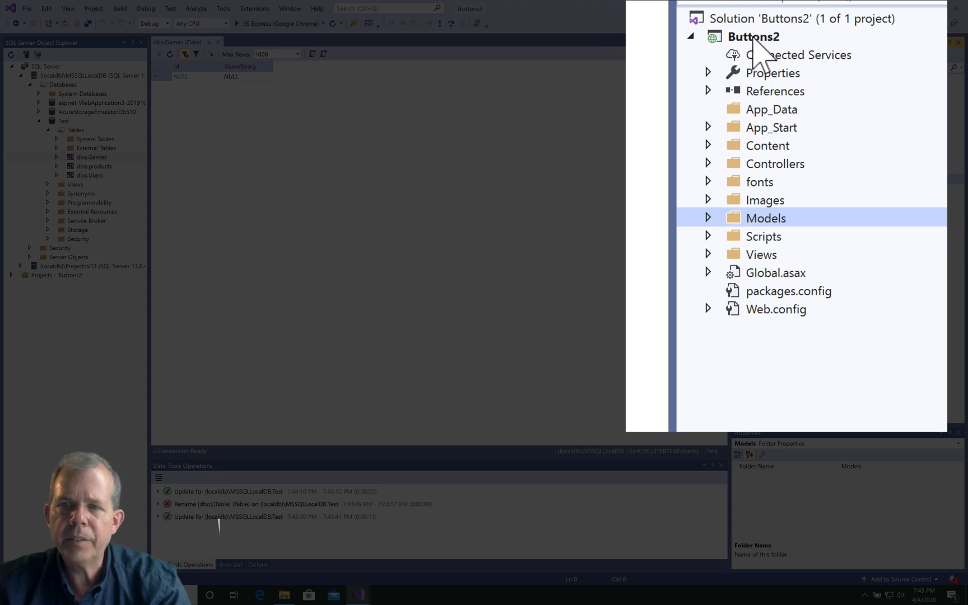
Add a new folder named Utility to the Buttons2 project from Solution Explorer
right_click(752, 36)
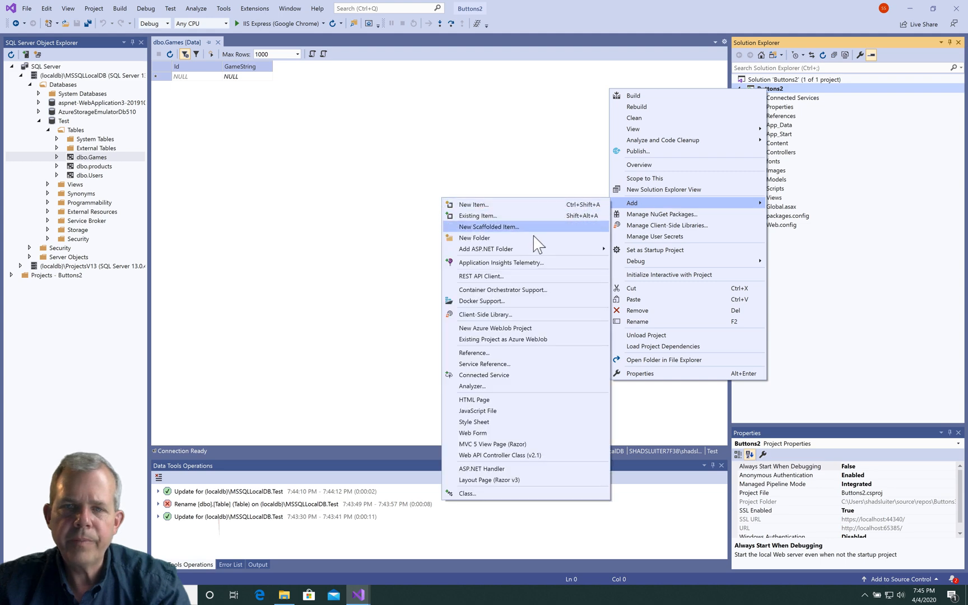
click(474, 238)
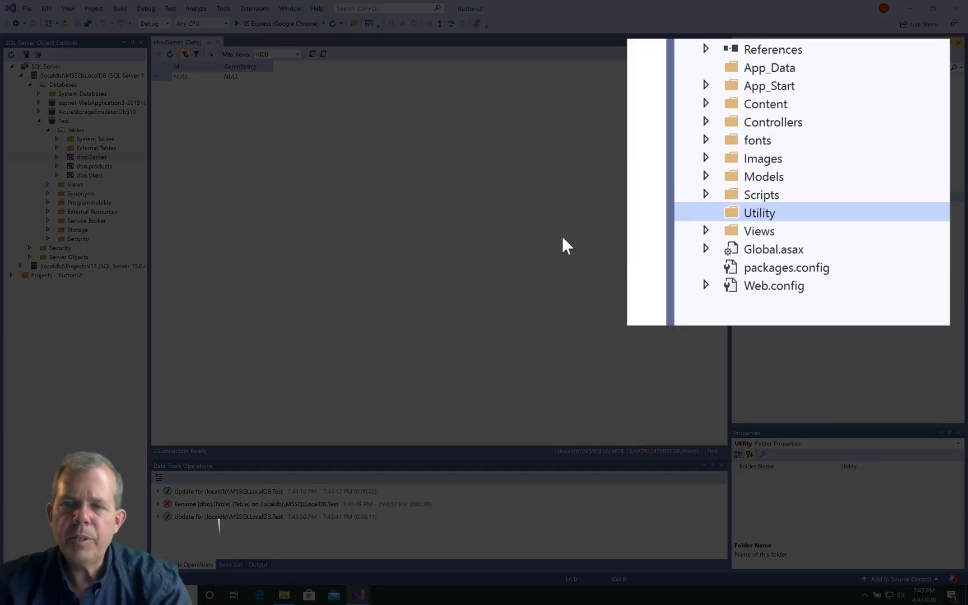
Add a new Class item named GamesDAO inside the Utility folder
right_click(758, 213)
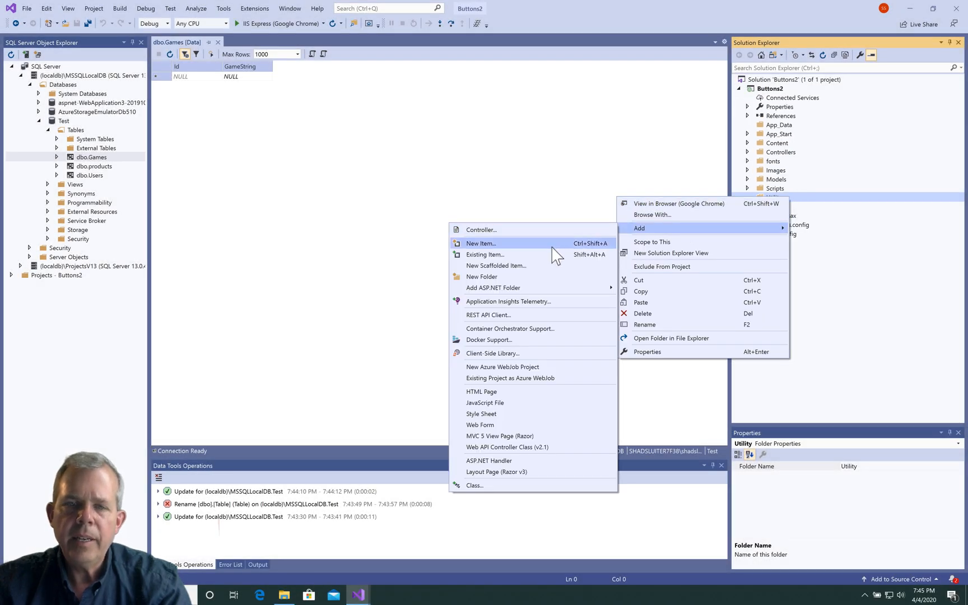
click(481, 244)
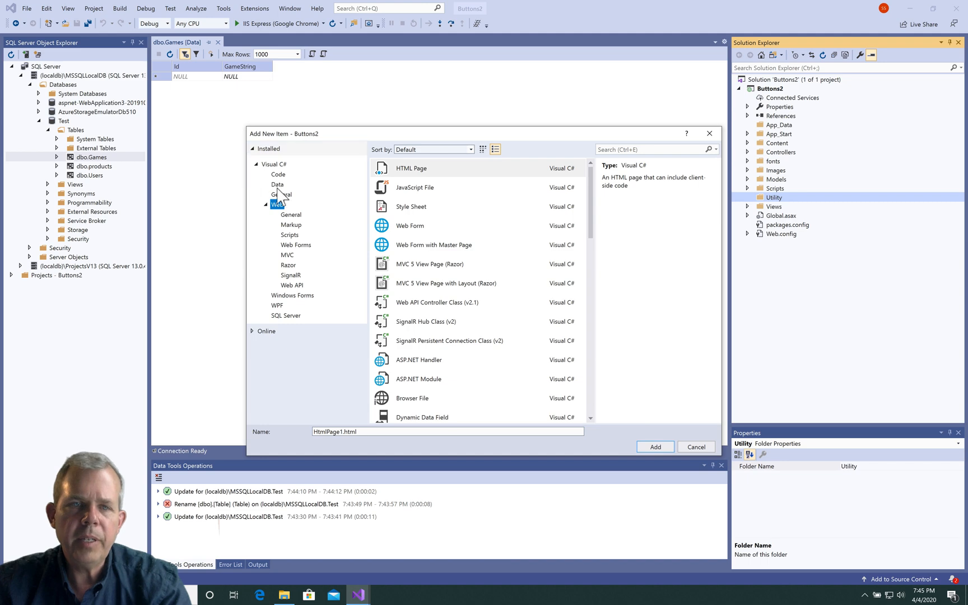
click(277, 174)
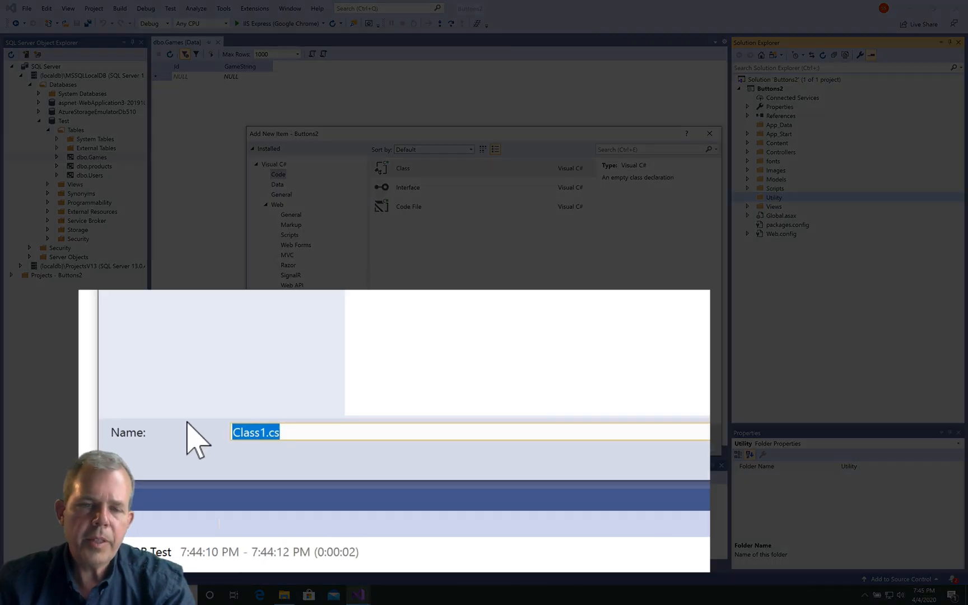
text(Games)
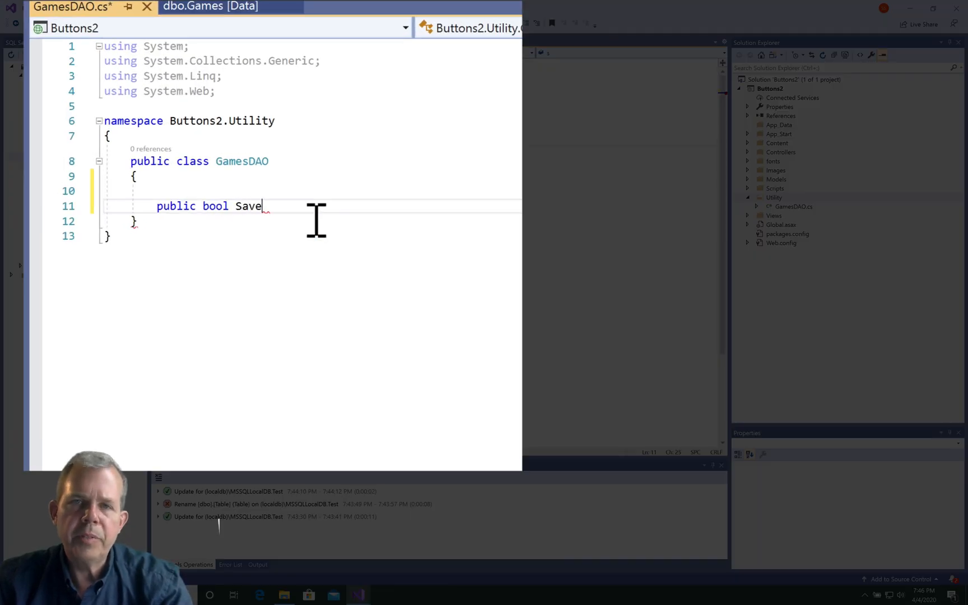
Write empty bool methods SaveGame(GameObject gameObject) and LoadGame() in GamesDAO
text(Game())
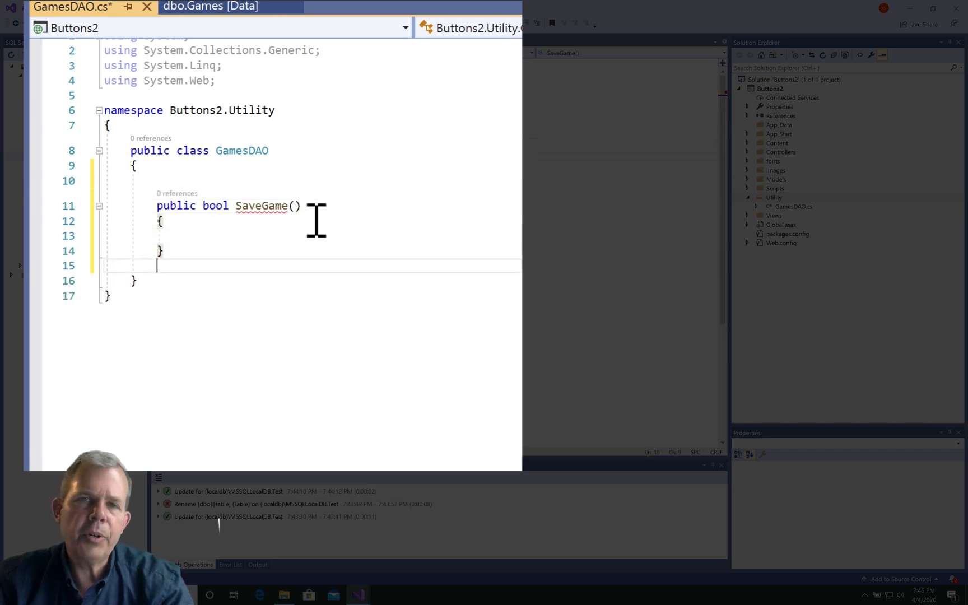
text(public bool)
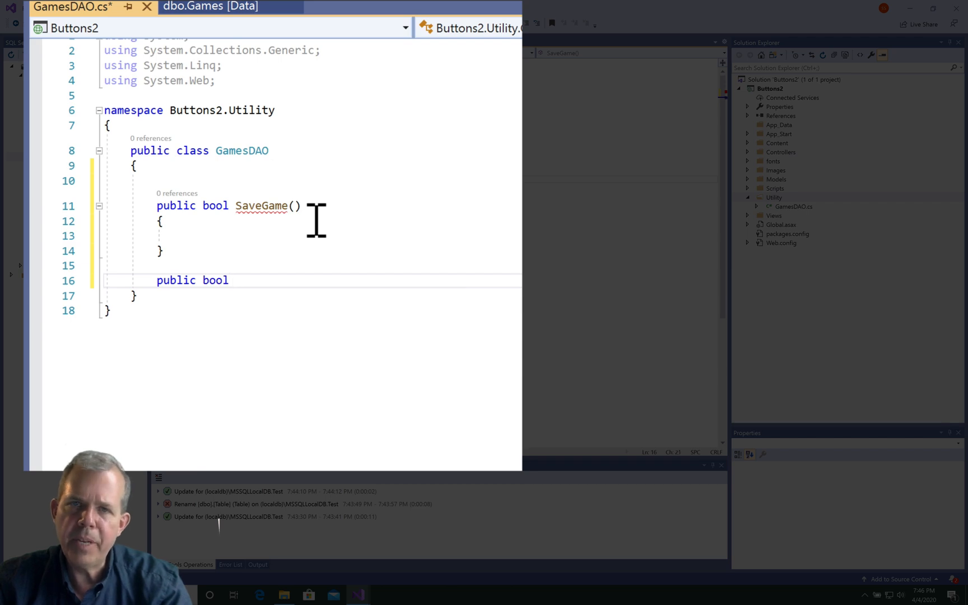
text(LoadGame() { })
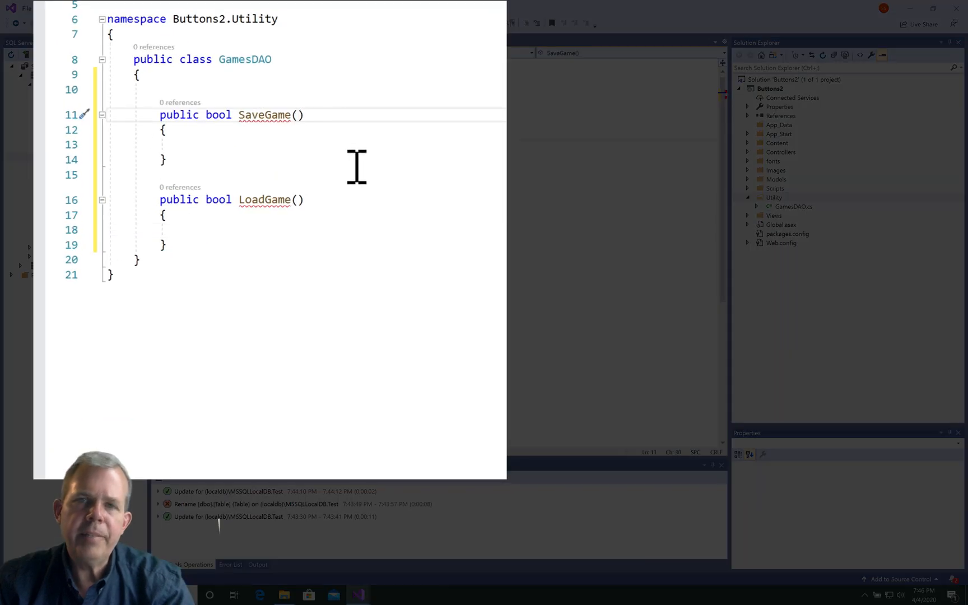
text(GameObject gameObject)
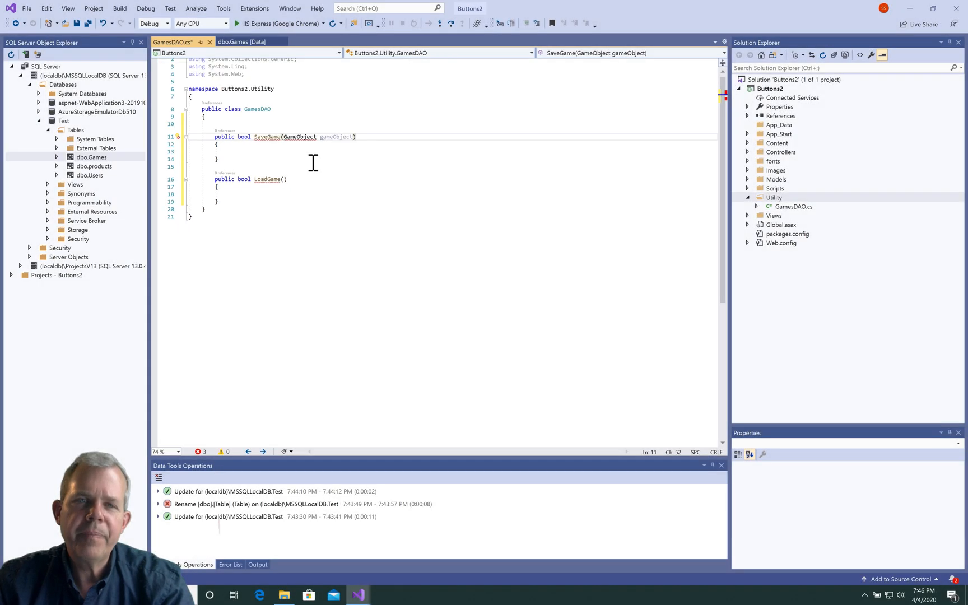
Generate a GameObject class in a new file with int Id and string JSONstring properties
click(245, 121)
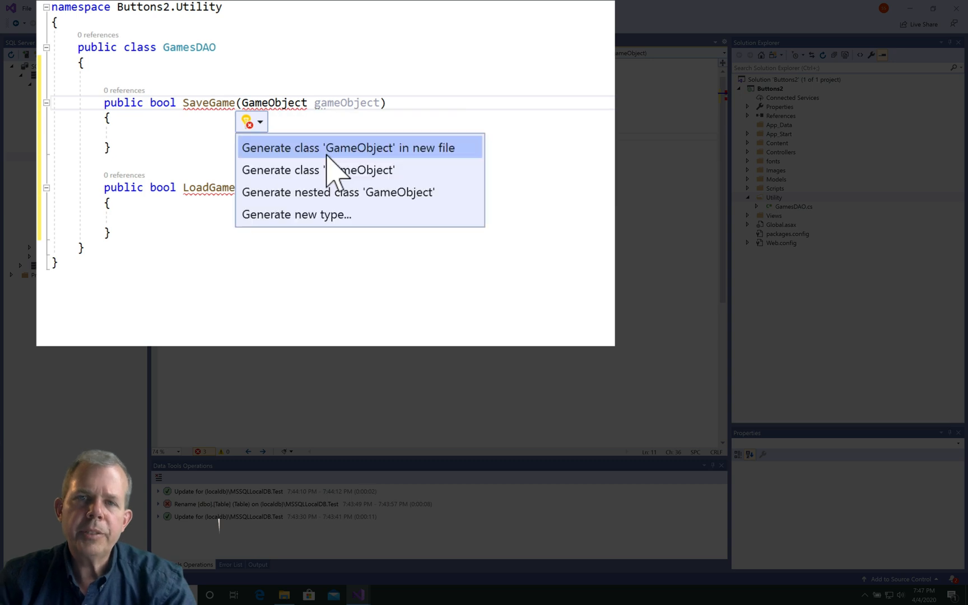
click(348, 148)
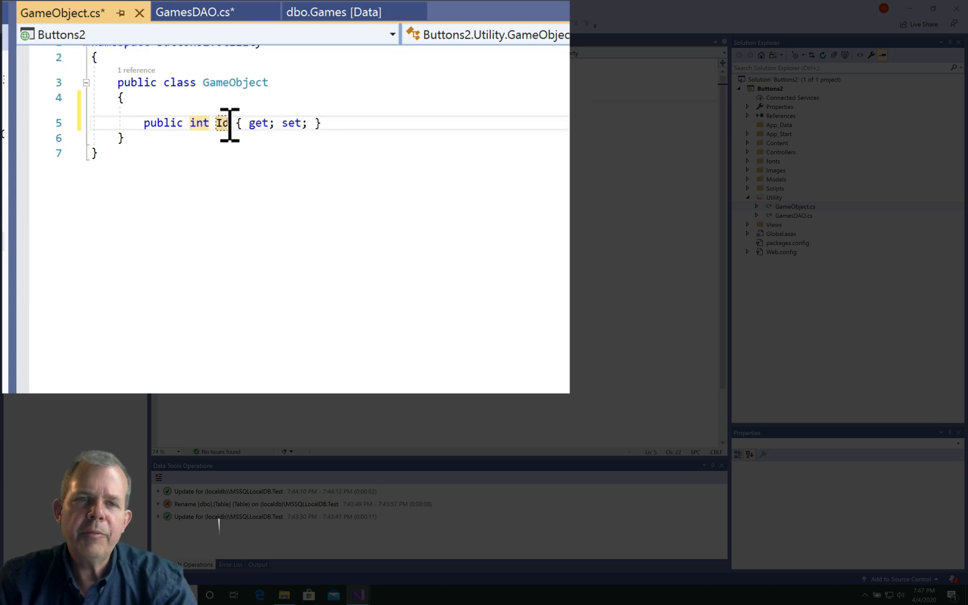
key(Return)
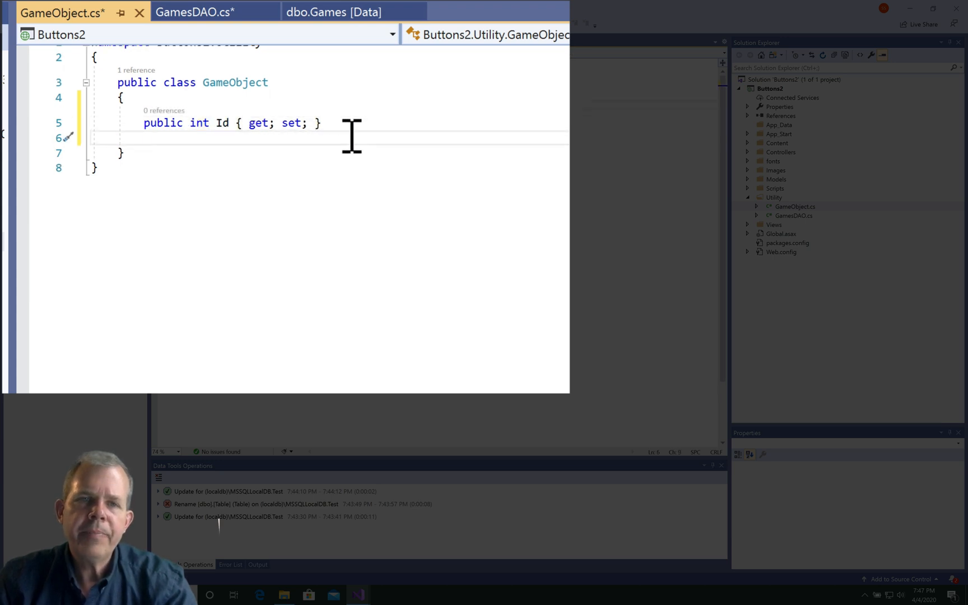
text(public string MyProperty { get; set; })
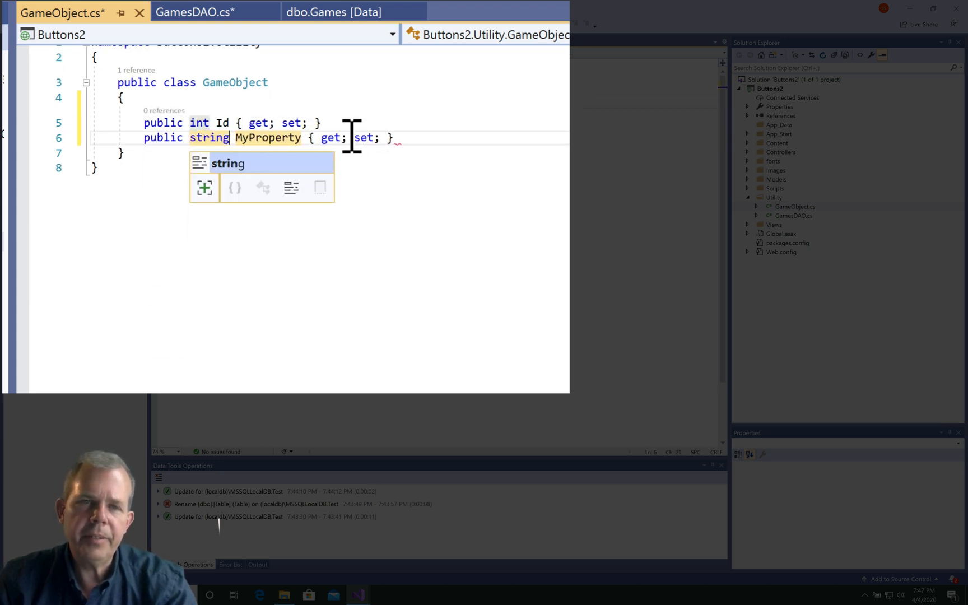
text(JSON)
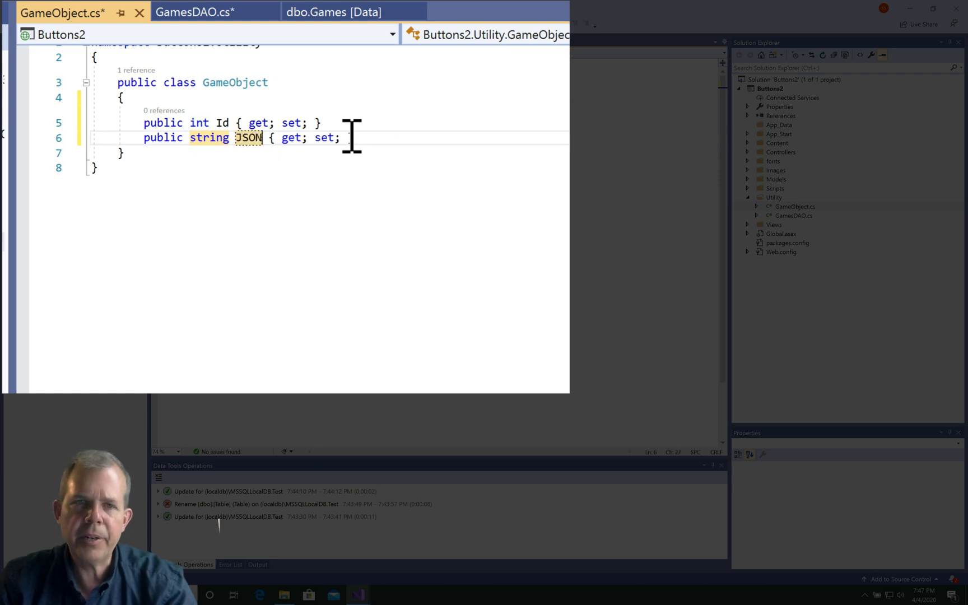
text(string)
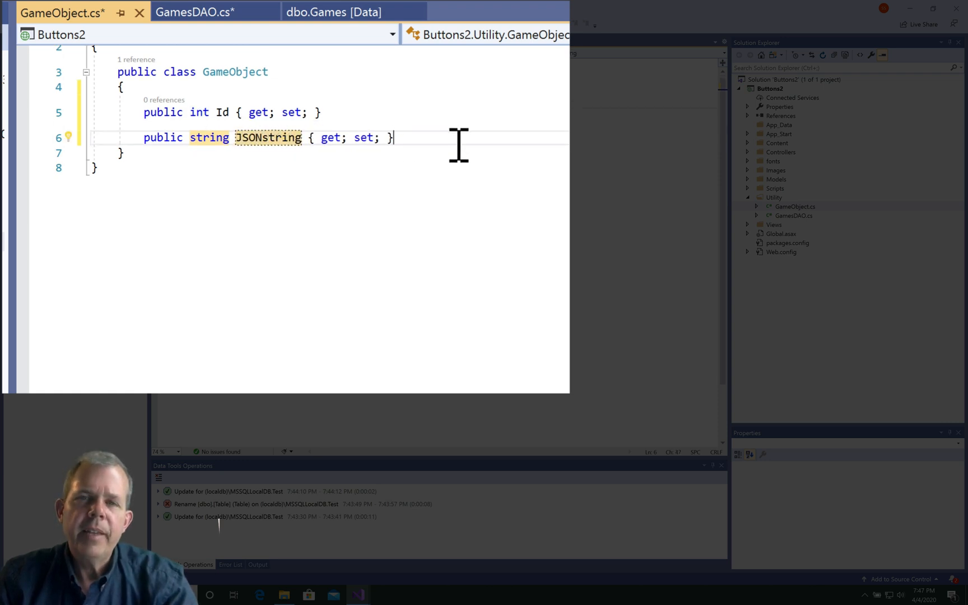
Generate a GameObject constructor that assigns Id and JSONstring via Quick Actions
key(Enter)
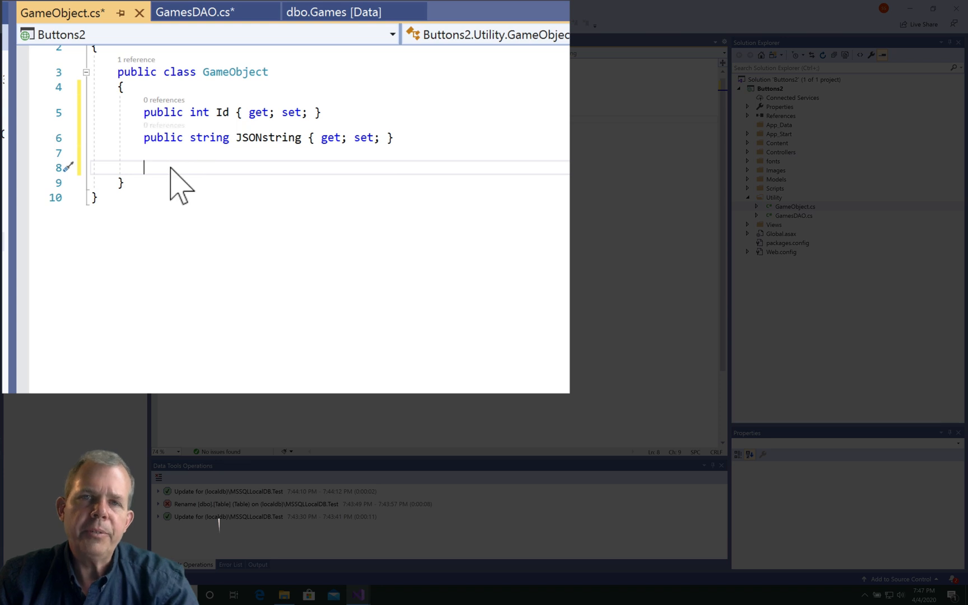
click(68, 167)
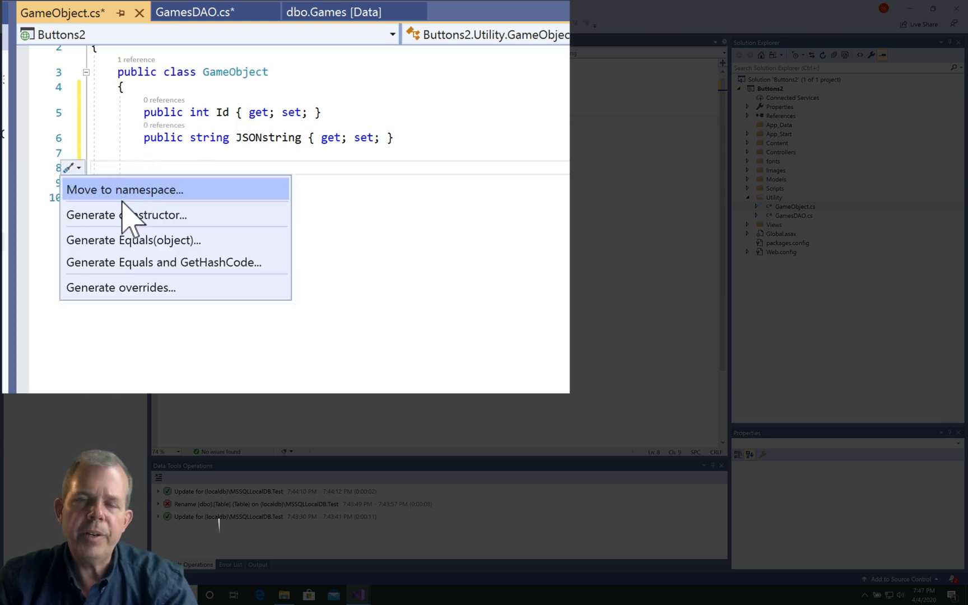
click(131, 215)
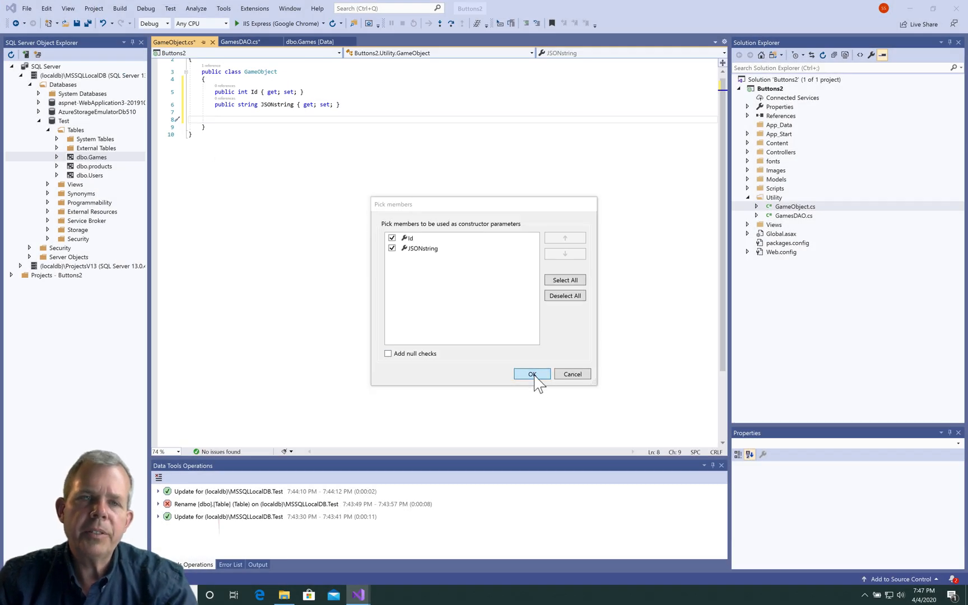
click(531, 373)
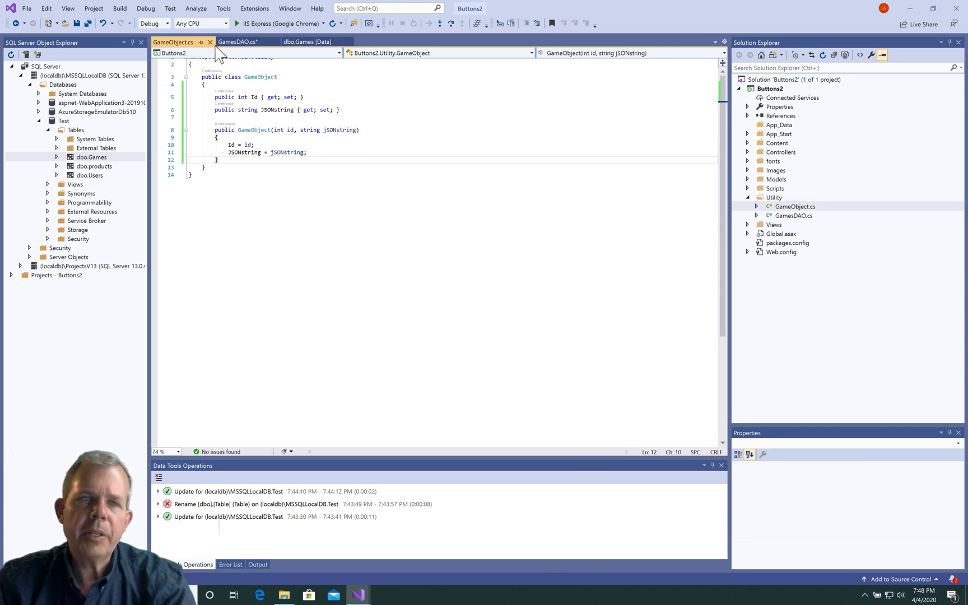
Make SaveGame return true and declare String connectionString = @"" at its start
click(240, 41)
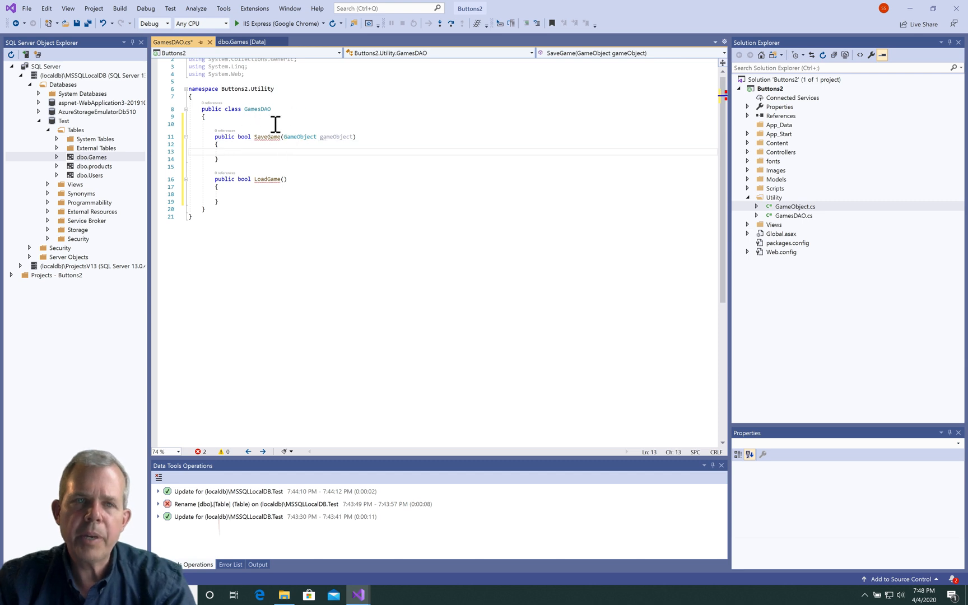
mouse_move(329, 137)
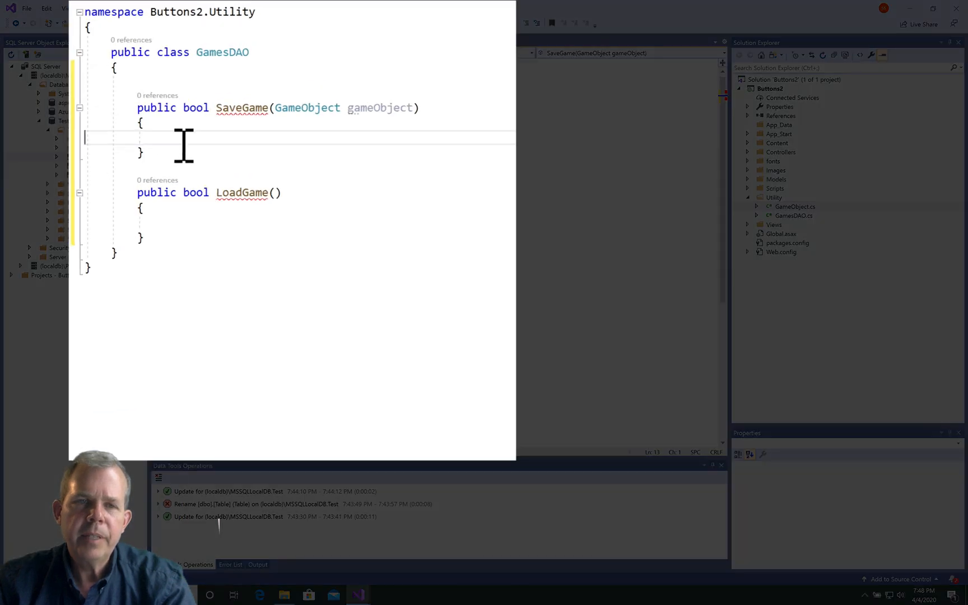
mouse_move(212, 114)
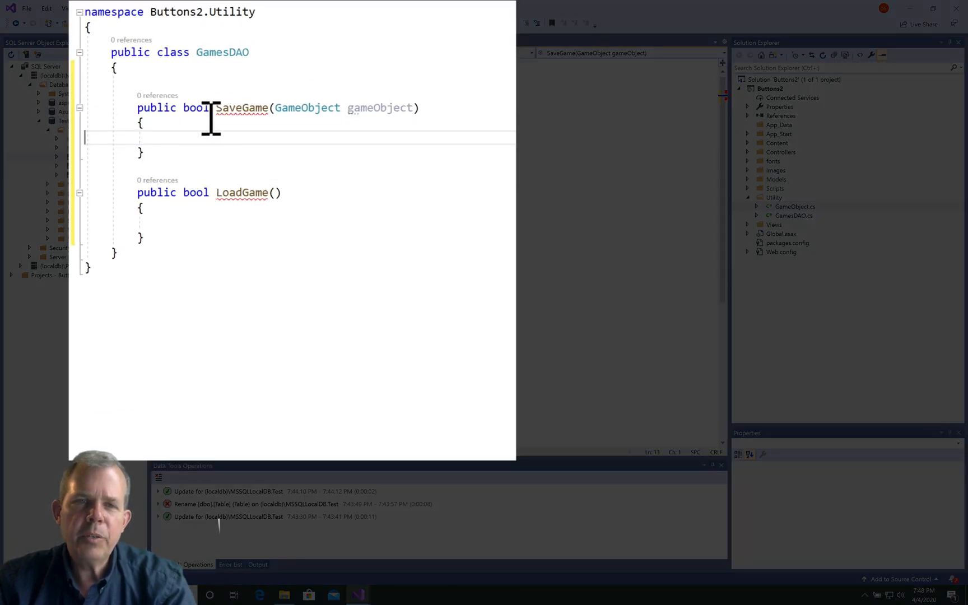
mouse_move(179, 144)
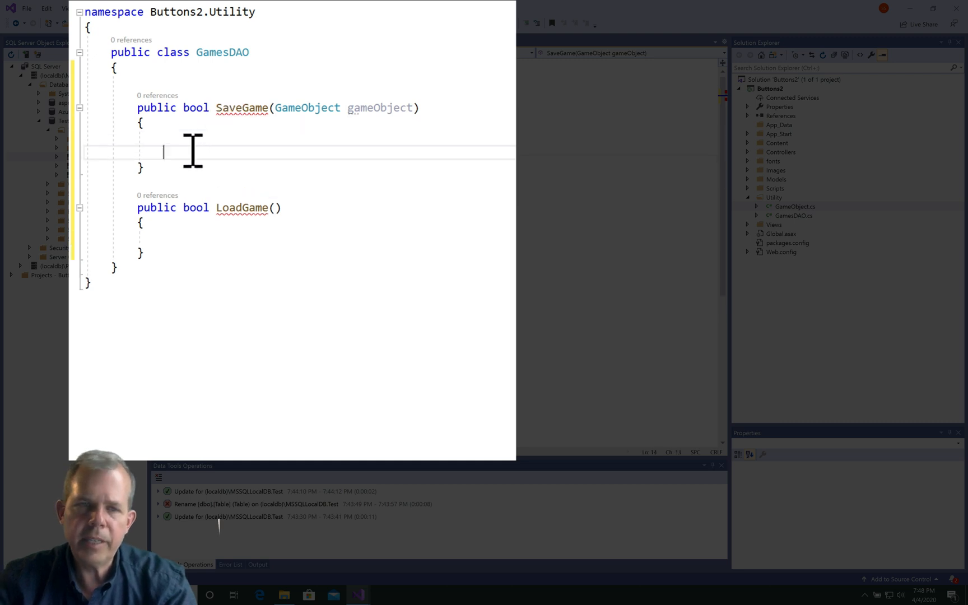
text(return)
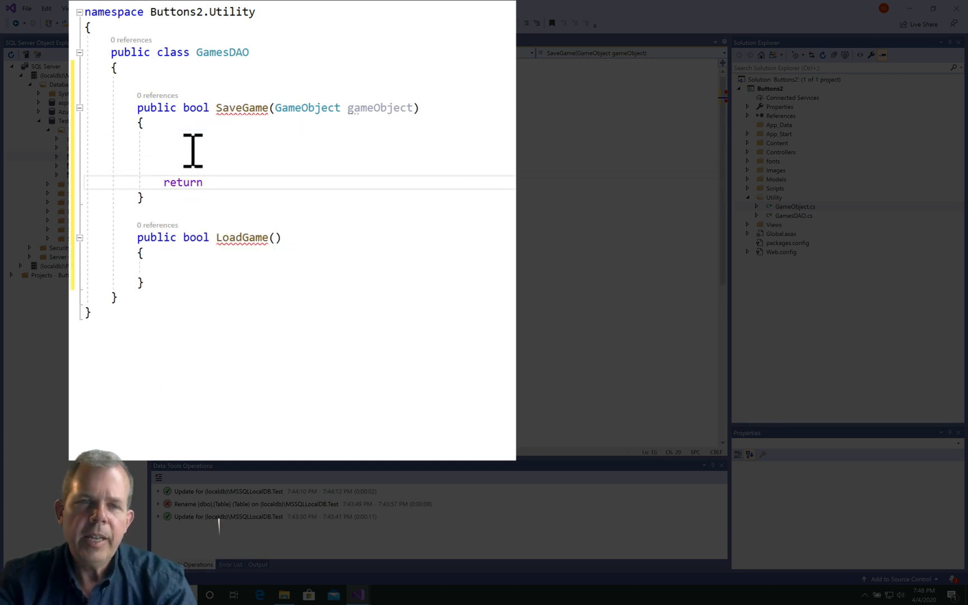
text(true;)
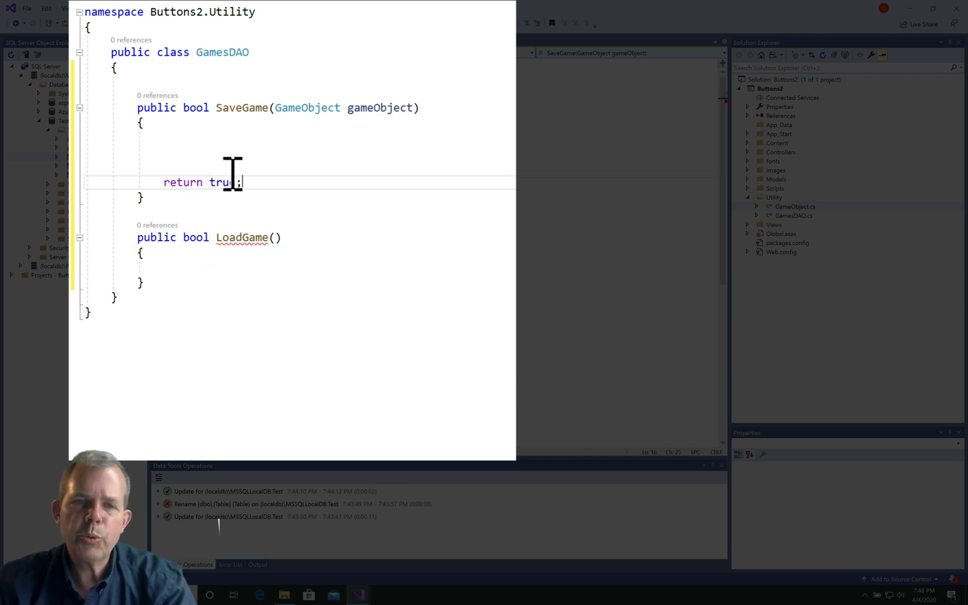
mouse_move(223, 183)
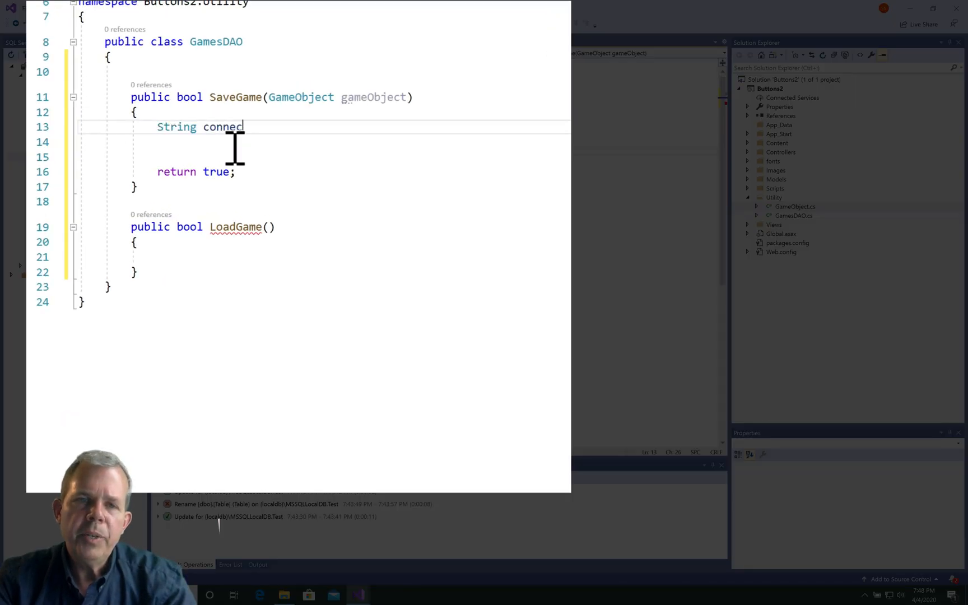
text(tionString =)
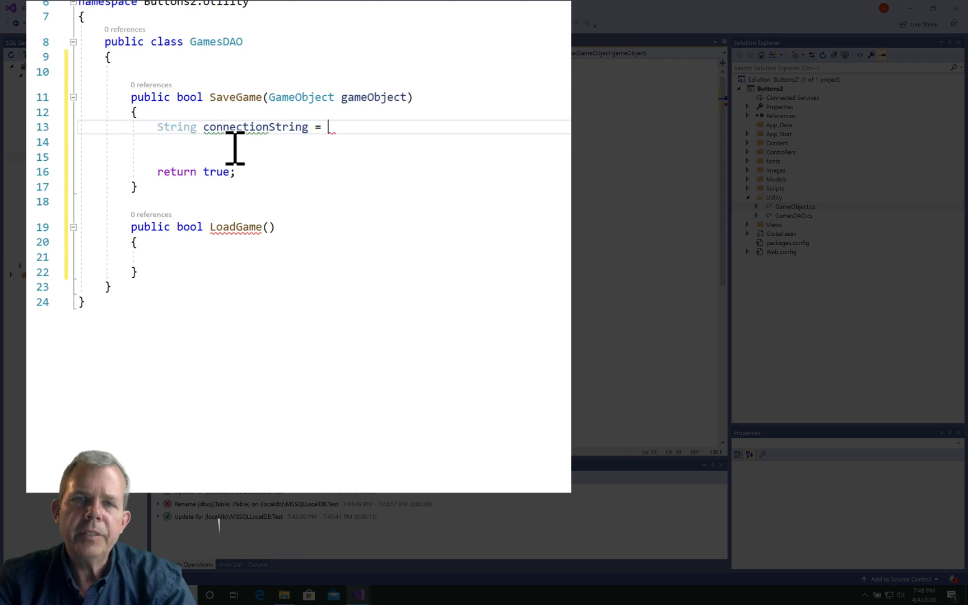
text(@"";)
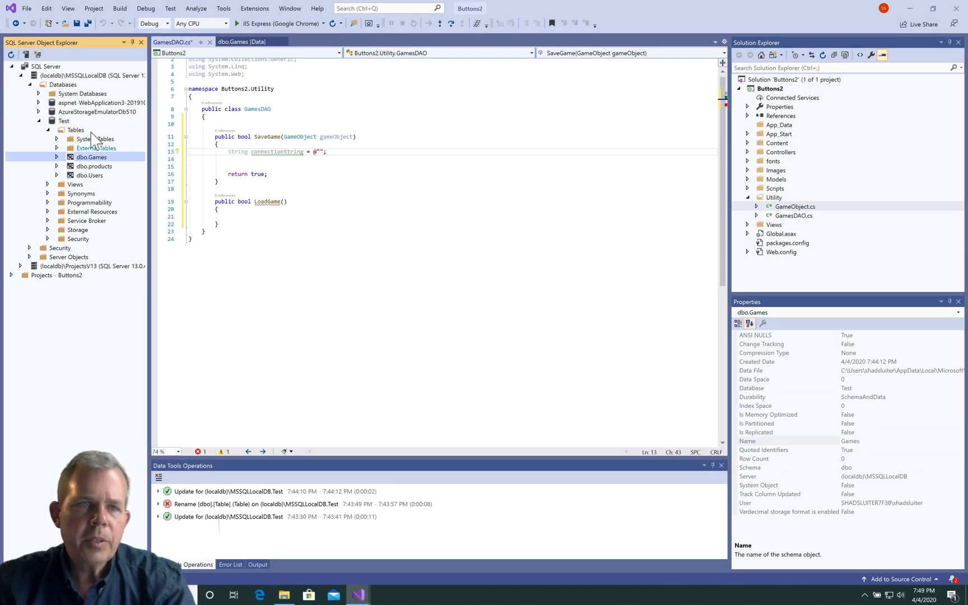
Copy the Test database's connection string from its properties for pasting into connectionString
click(64, 120)
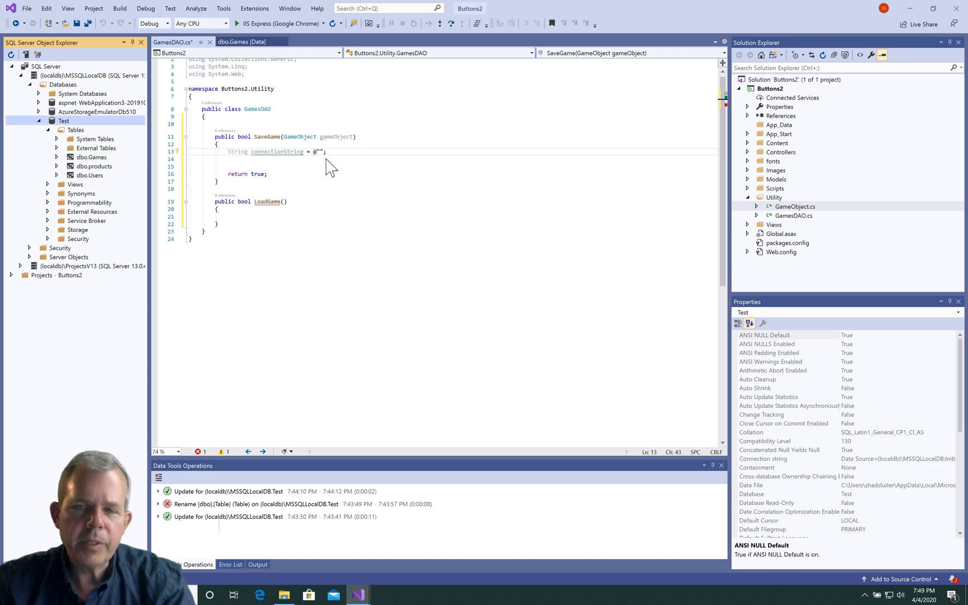
mouse_move(806, 467)
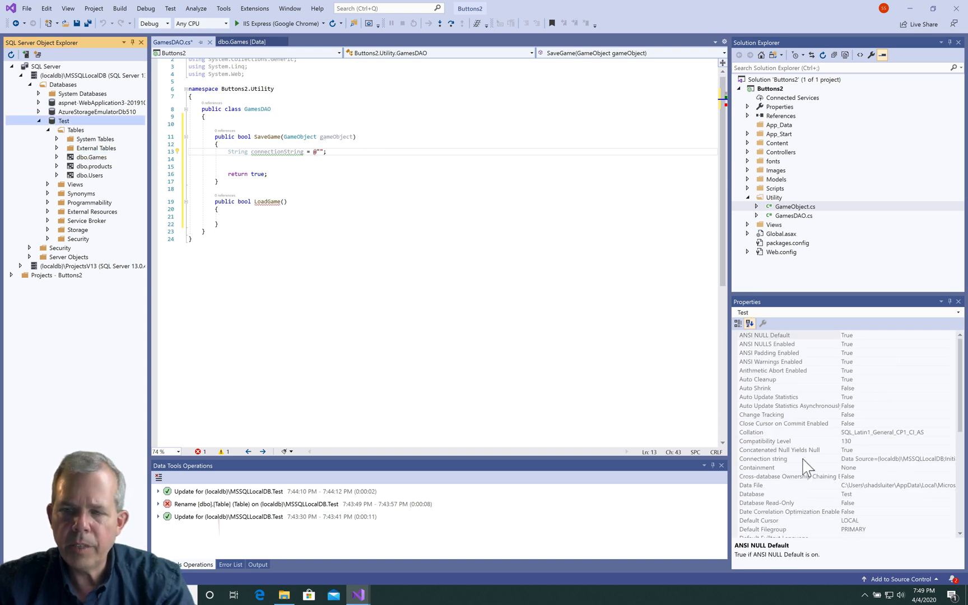
click(764, 458)
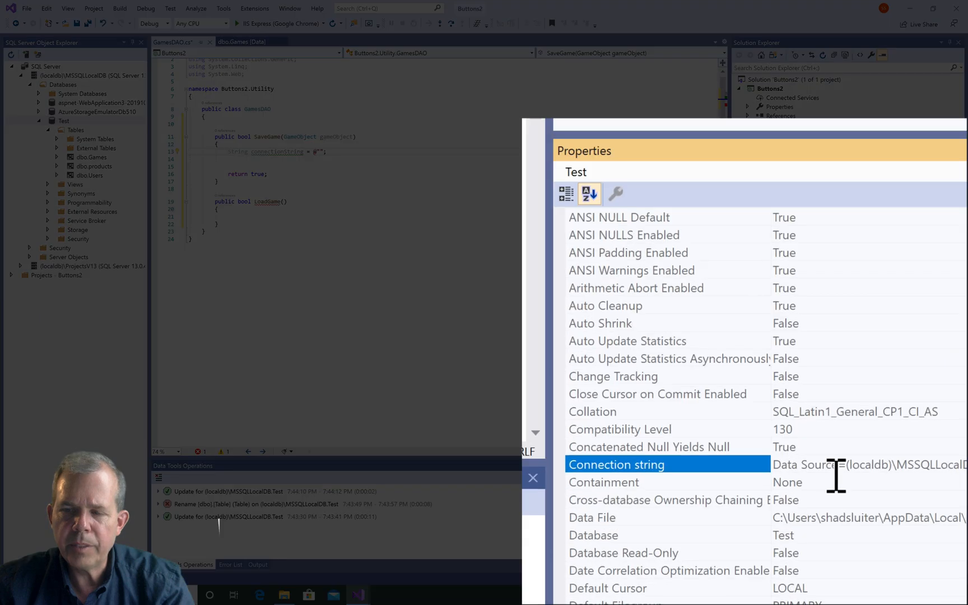
right_click(864, 464)
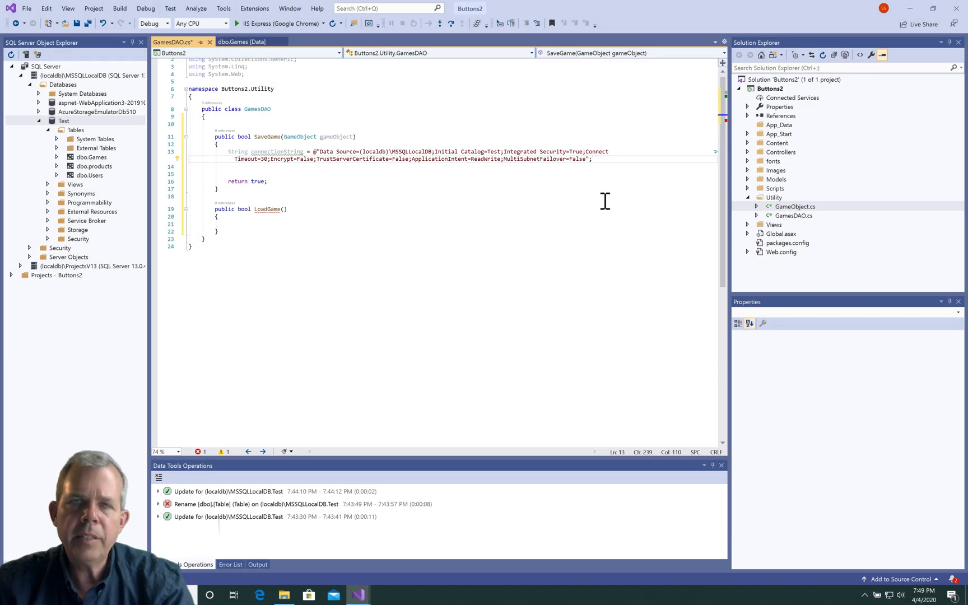
key(Enter)
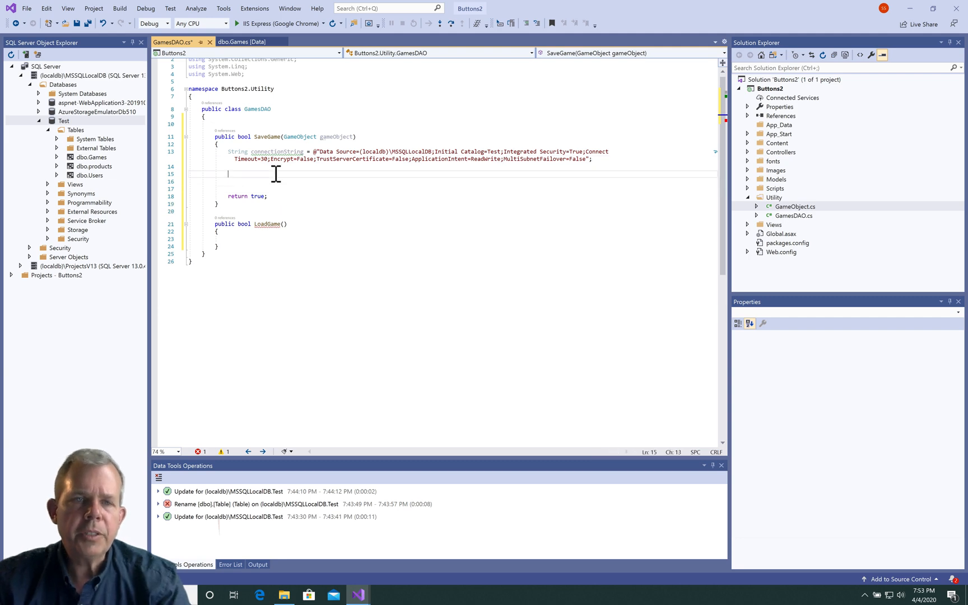
text(String query)
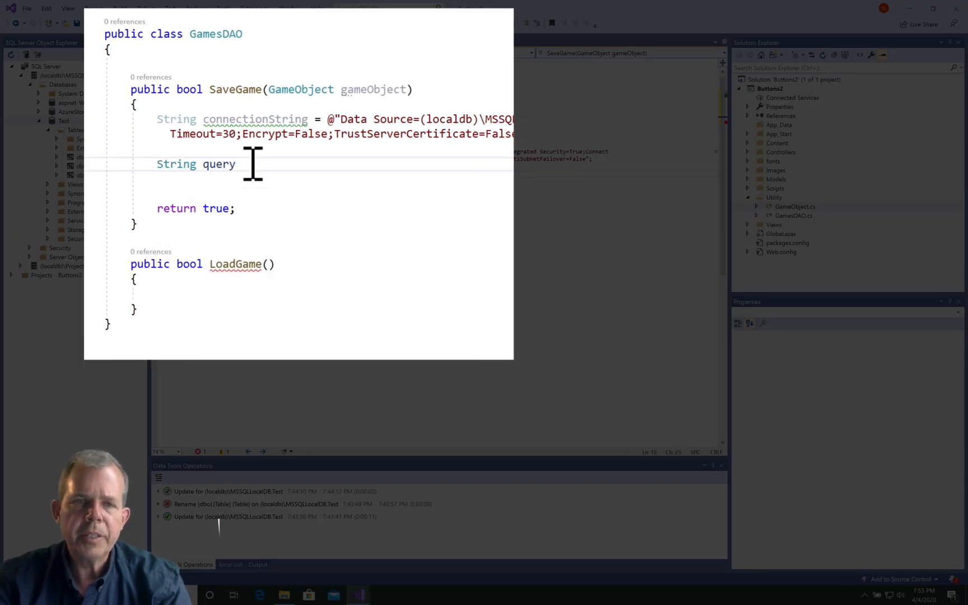
text(String)
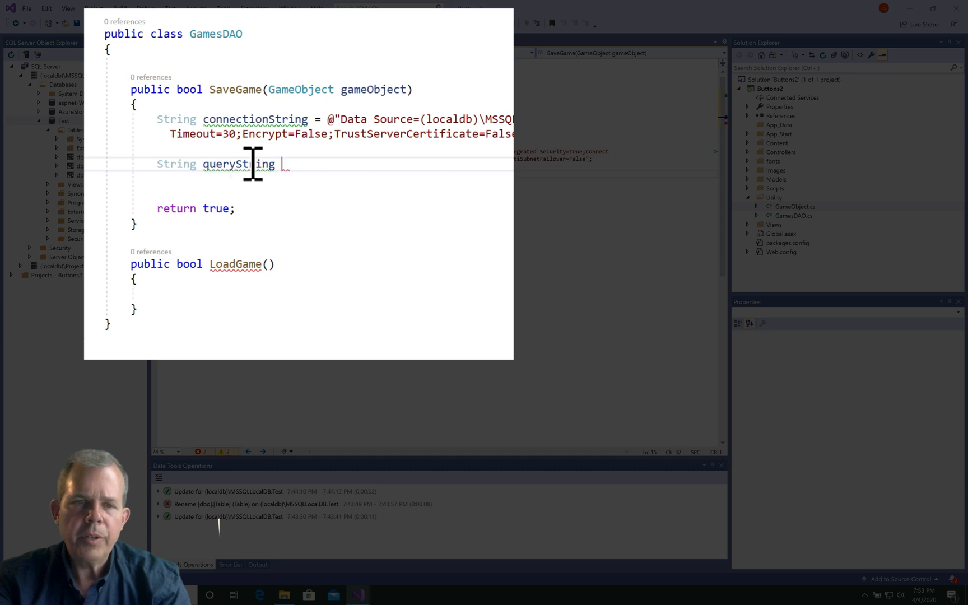
text(= "INSERT")
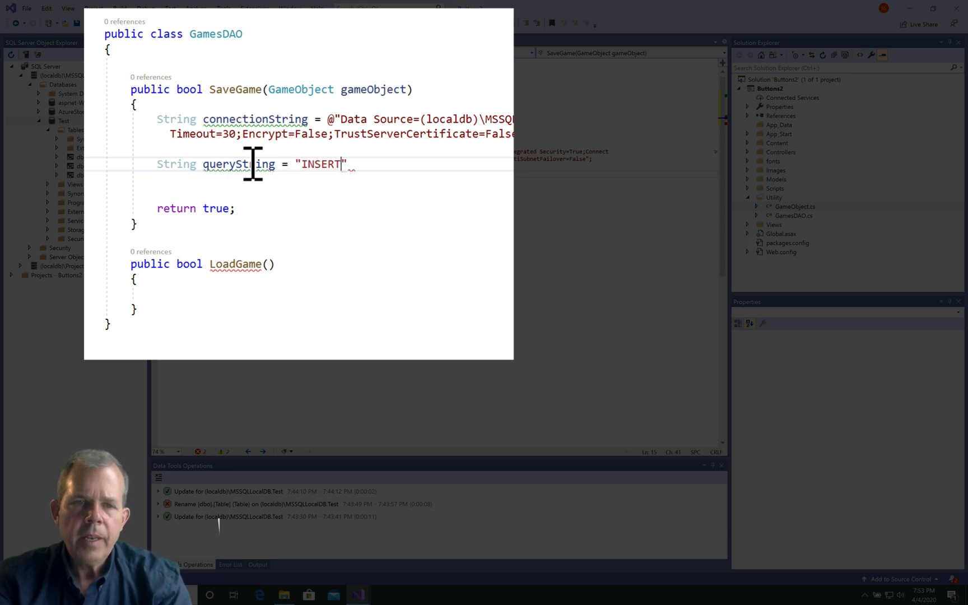
text(INTO)
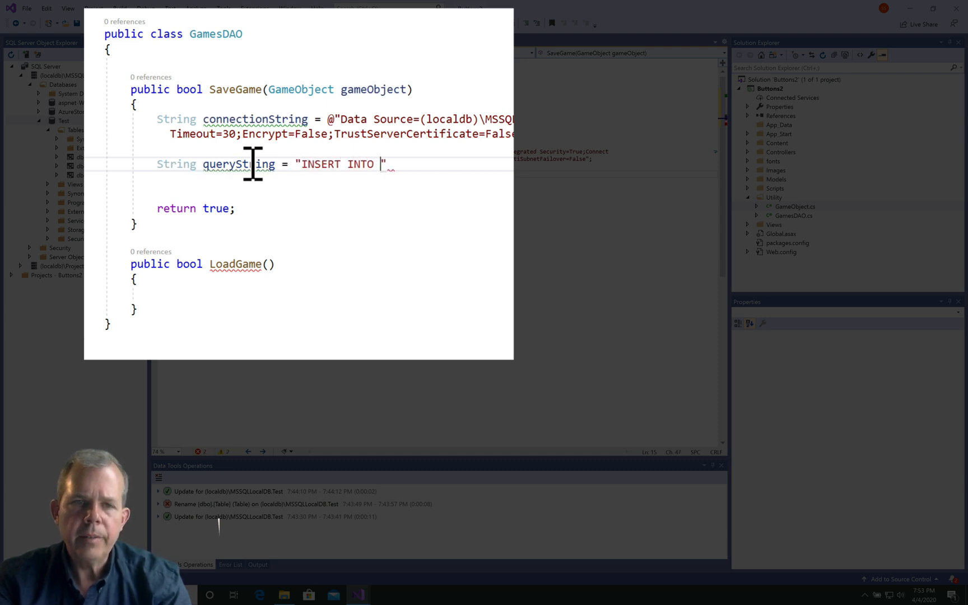
text(dbo.Games ( ) VALUES ()
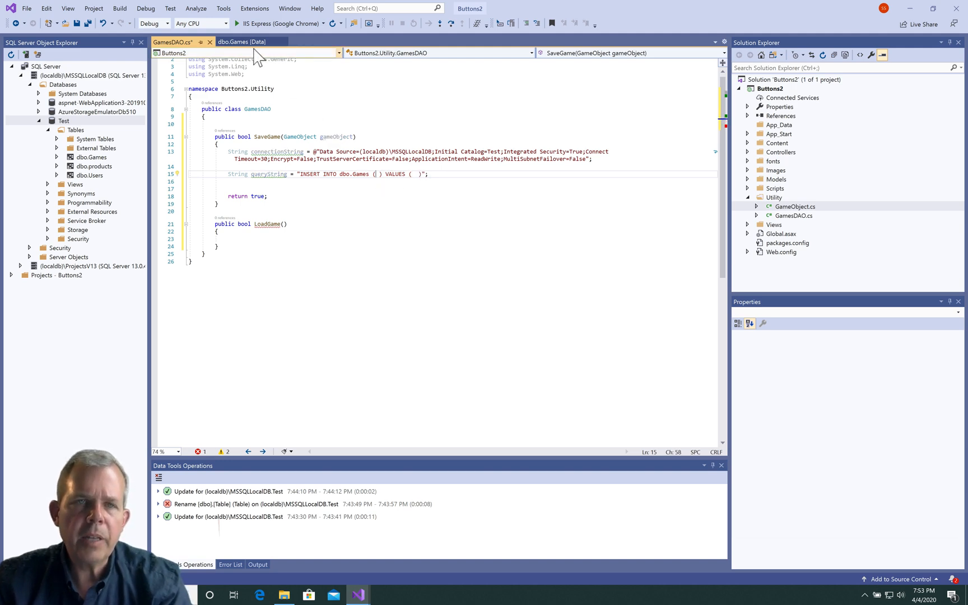
click(241, 42)
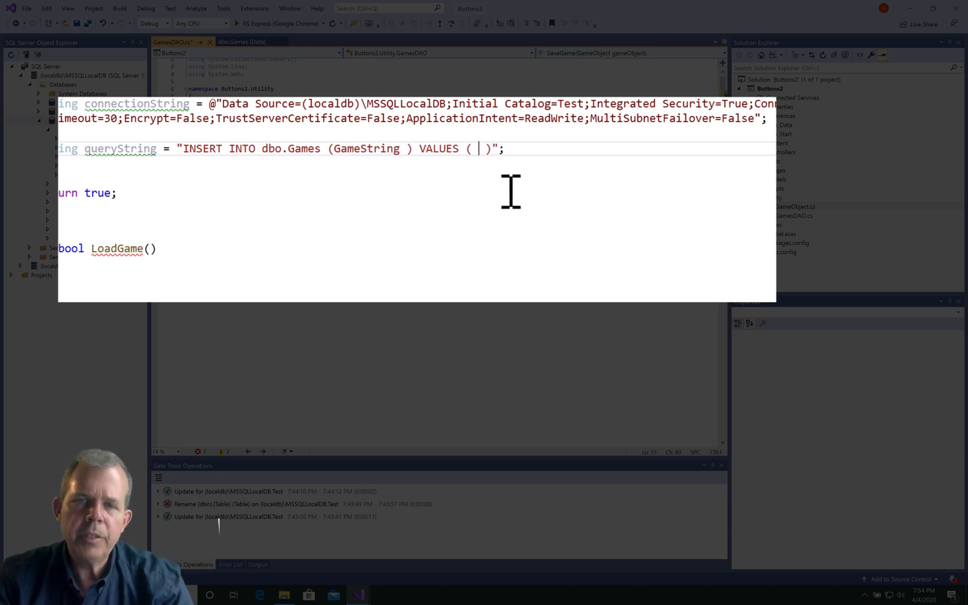
text(@GameString)
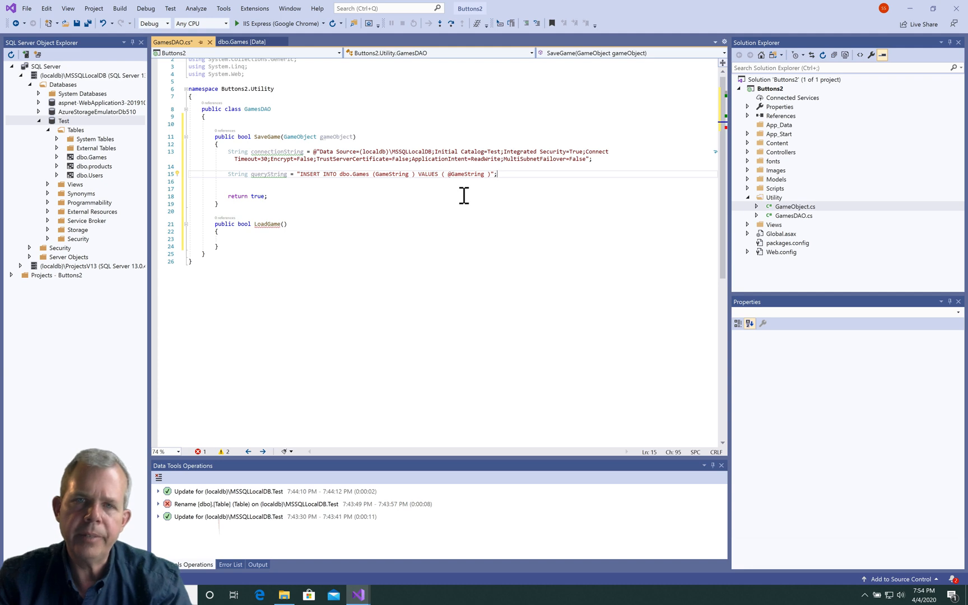
Write using (SqlConnection sqlConnection = new SqlConnection(connectionString)) and import System.Data.SqlClient
text(using(Sq)
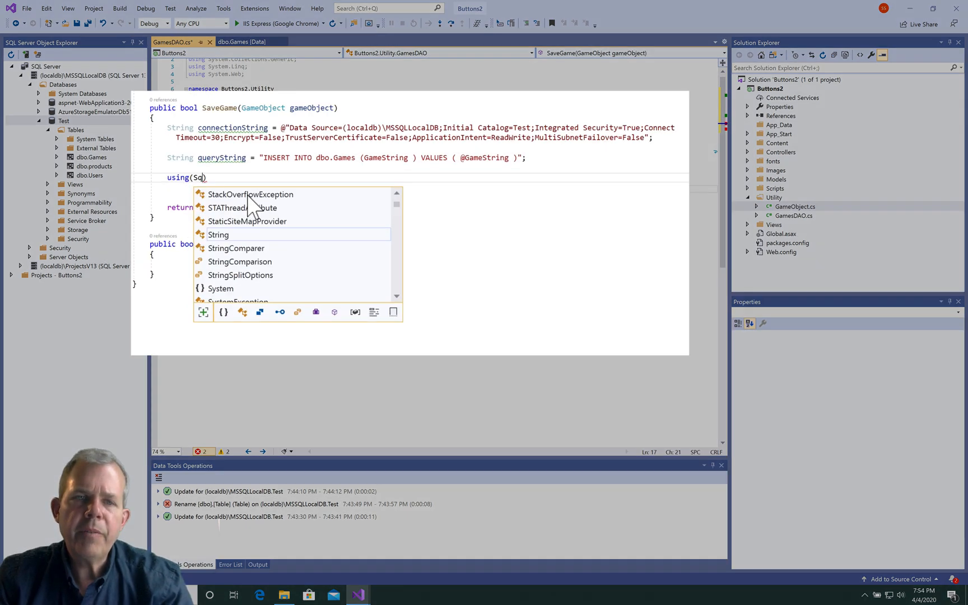
text(lConnection)
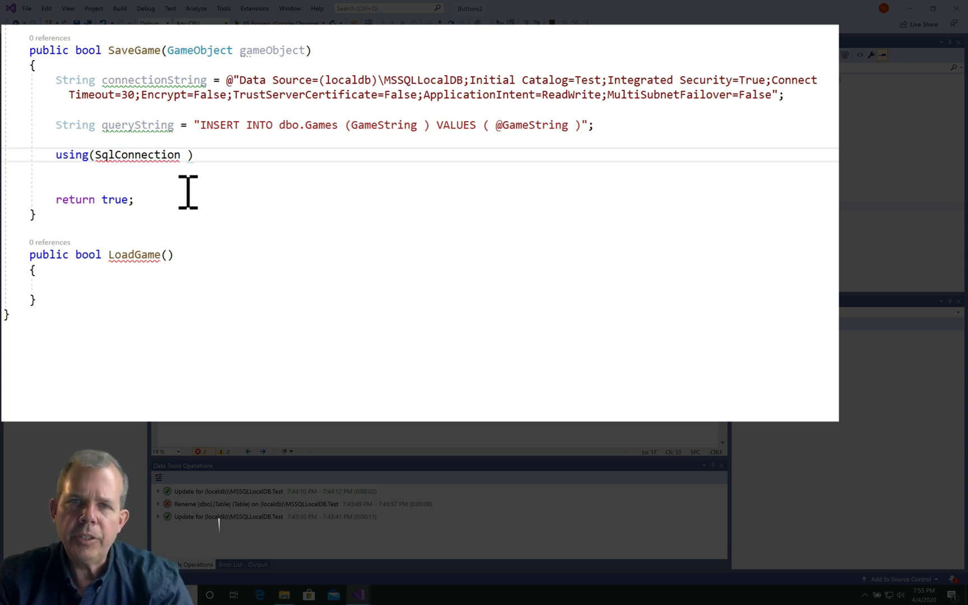
text(sqlConnection =)
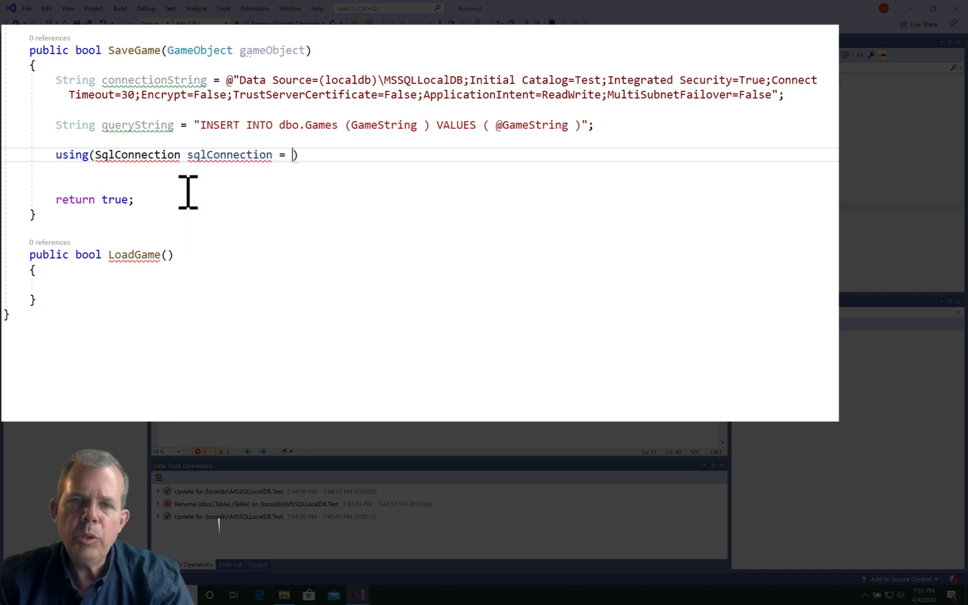
text(new SqlConnection)
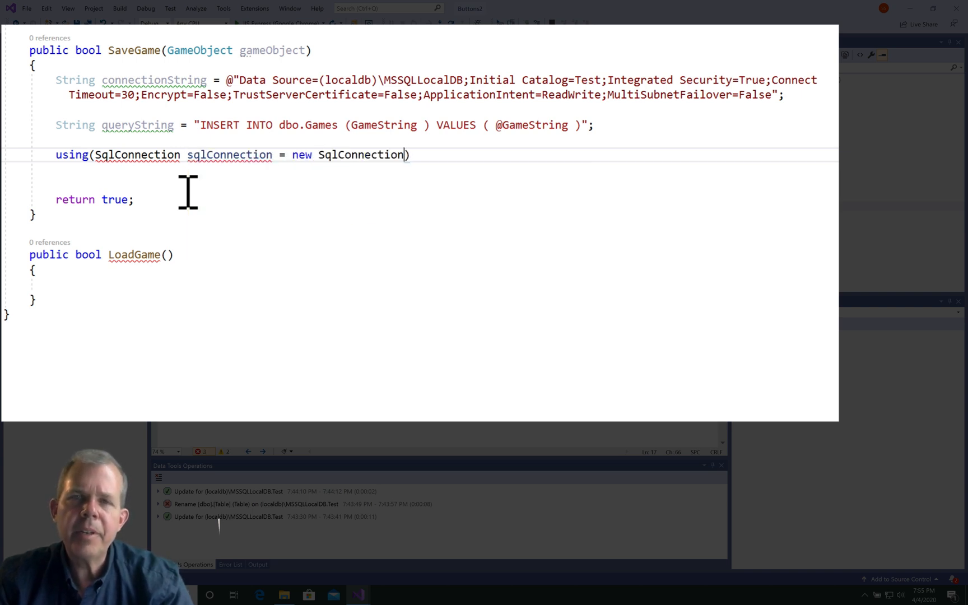
text((connectionString))
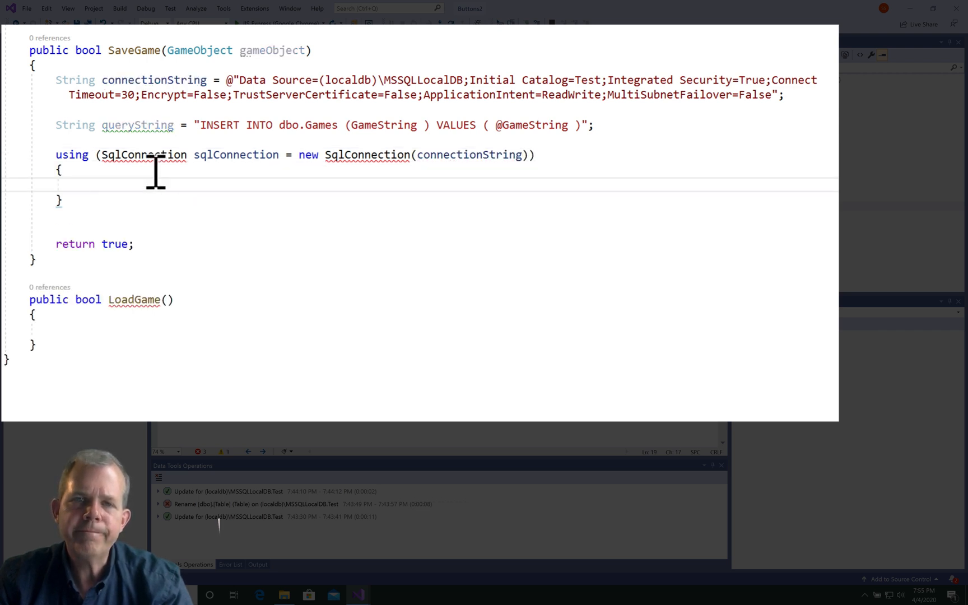
click(113, 173)
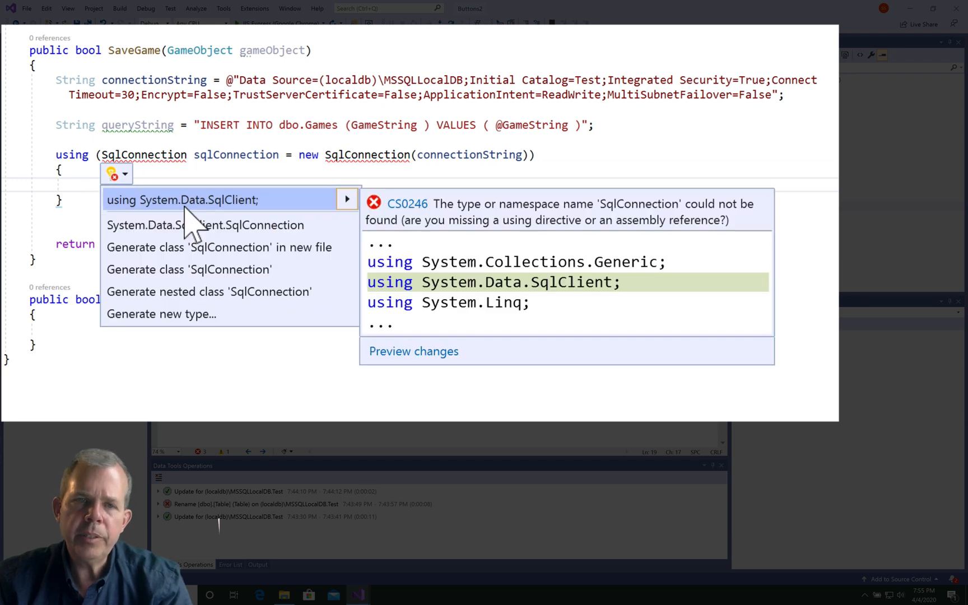
click(181, 200)
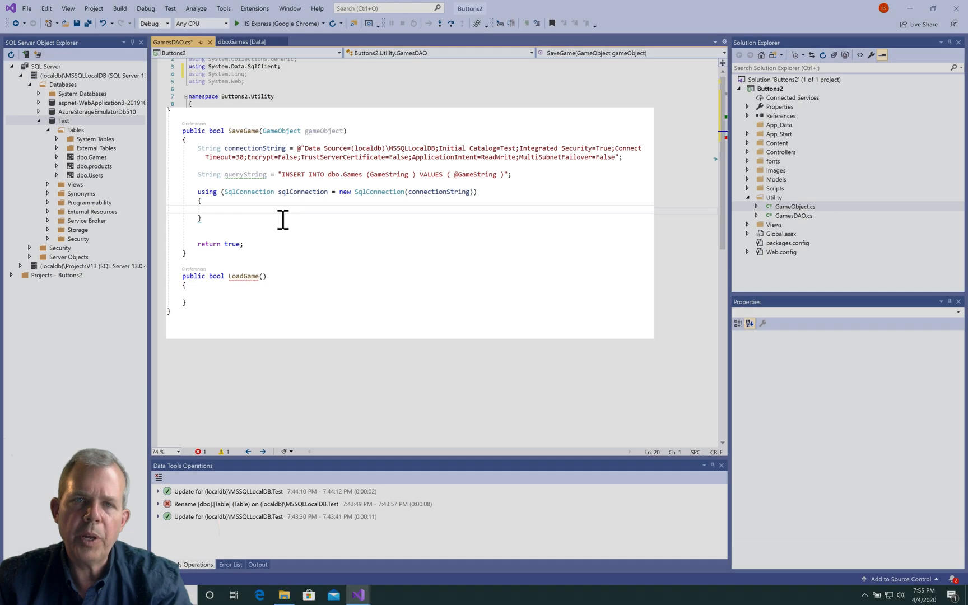
Nest using (SqlCommand sqlCommand = new SqlCommand(queryString, sqlConnection)) inside the connection block
text(using)
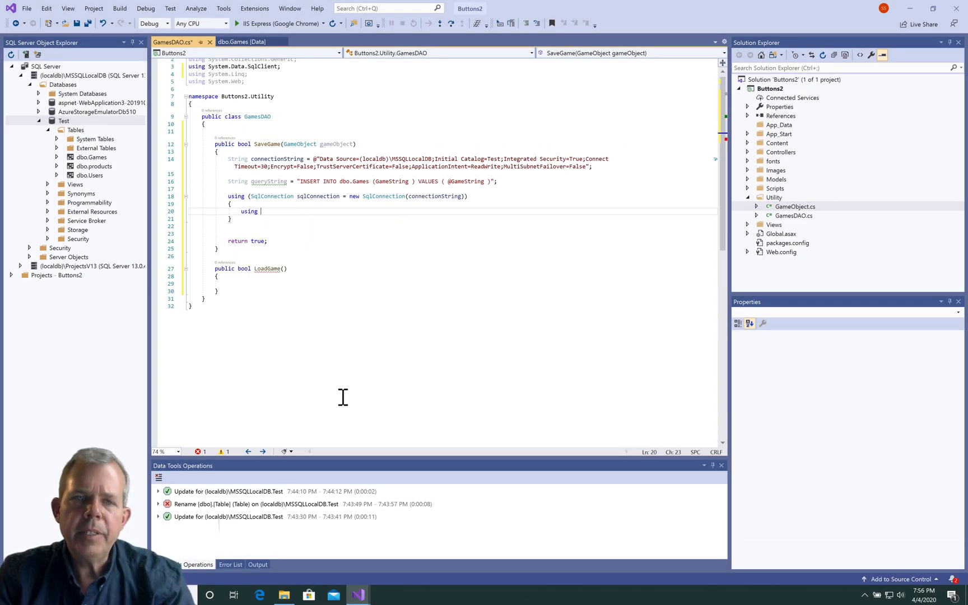
text(SqlCommand sqlCommand ))
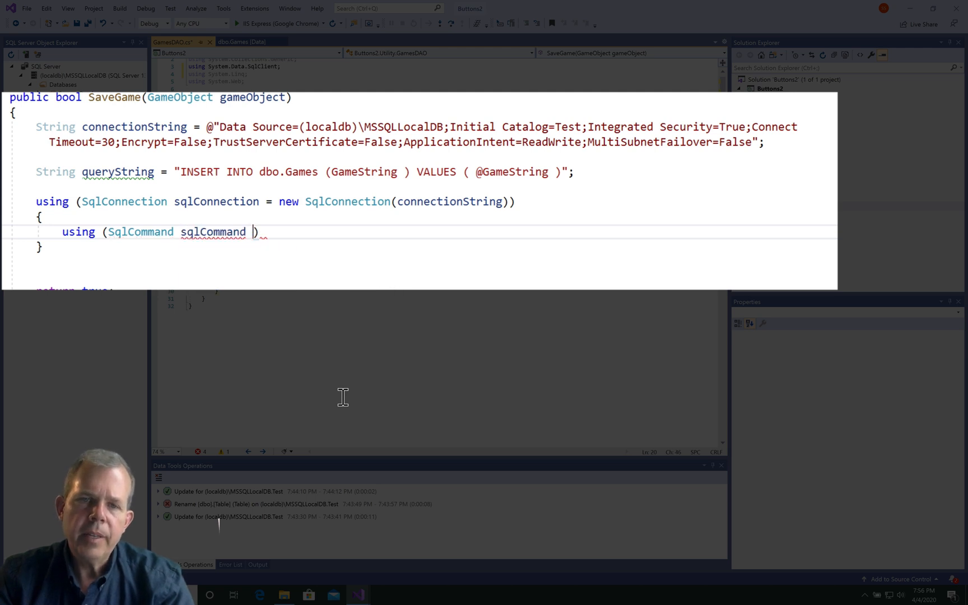
text(= new Sql)
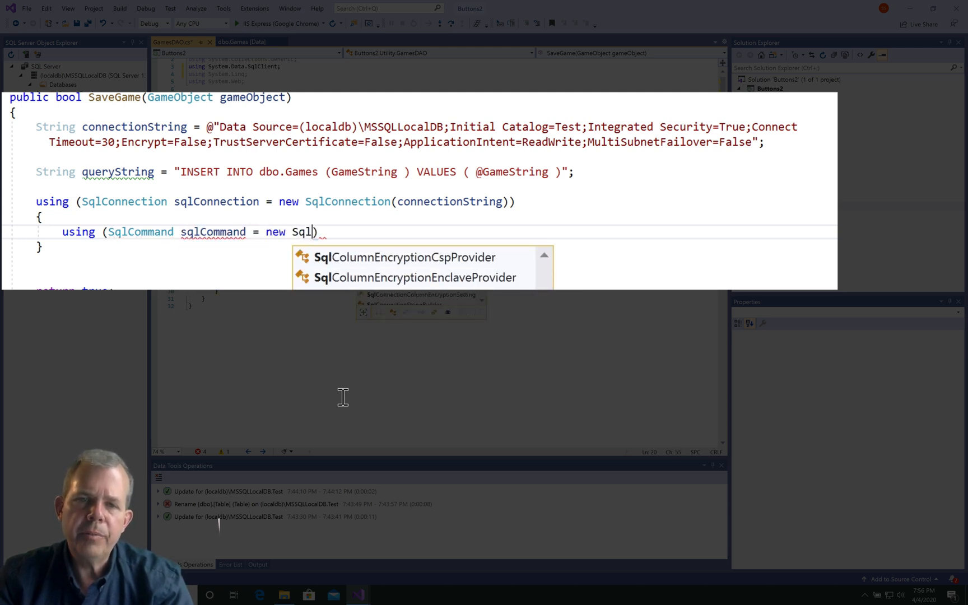
text(Command())
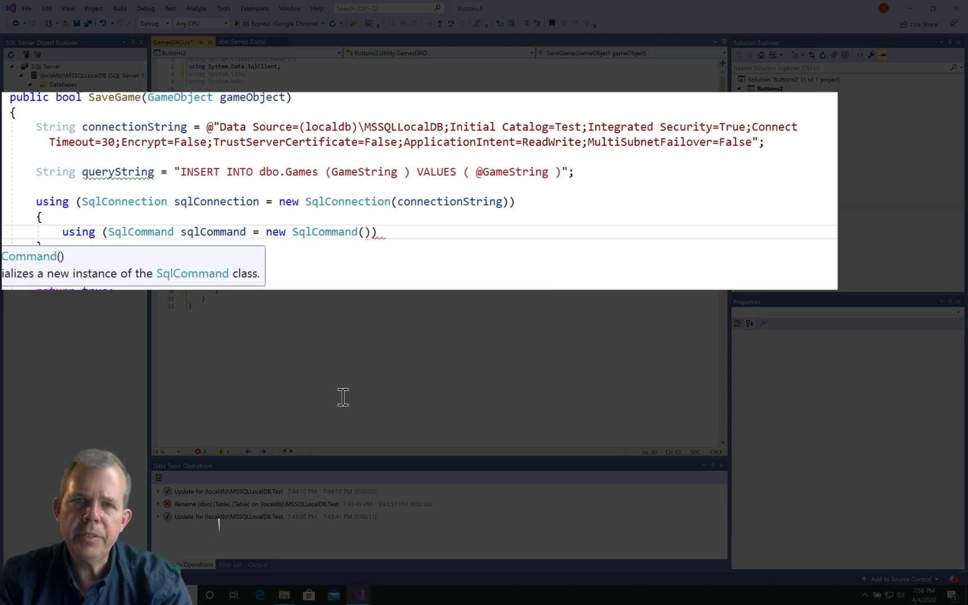
text(connectionString,)
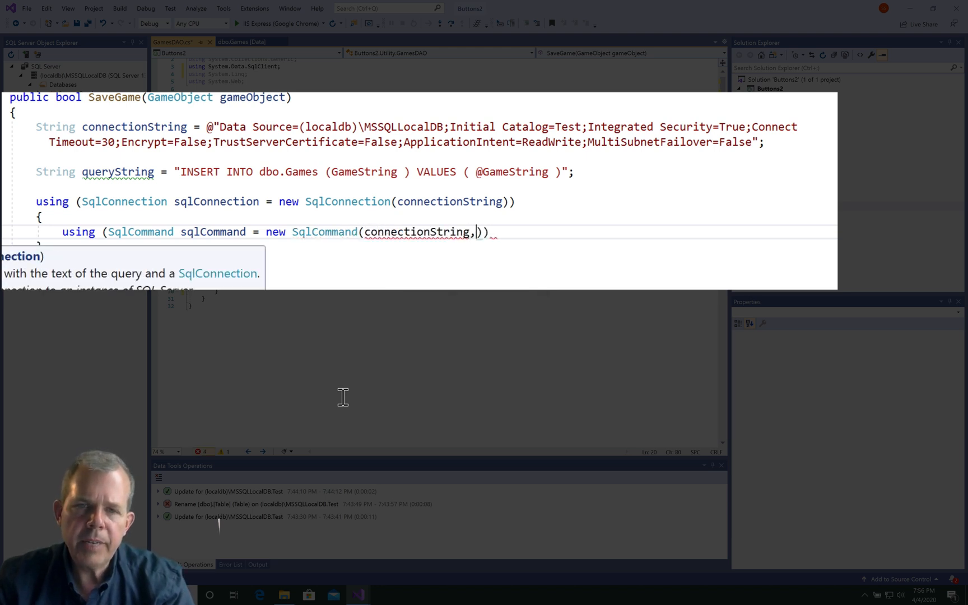
text(queryString,)
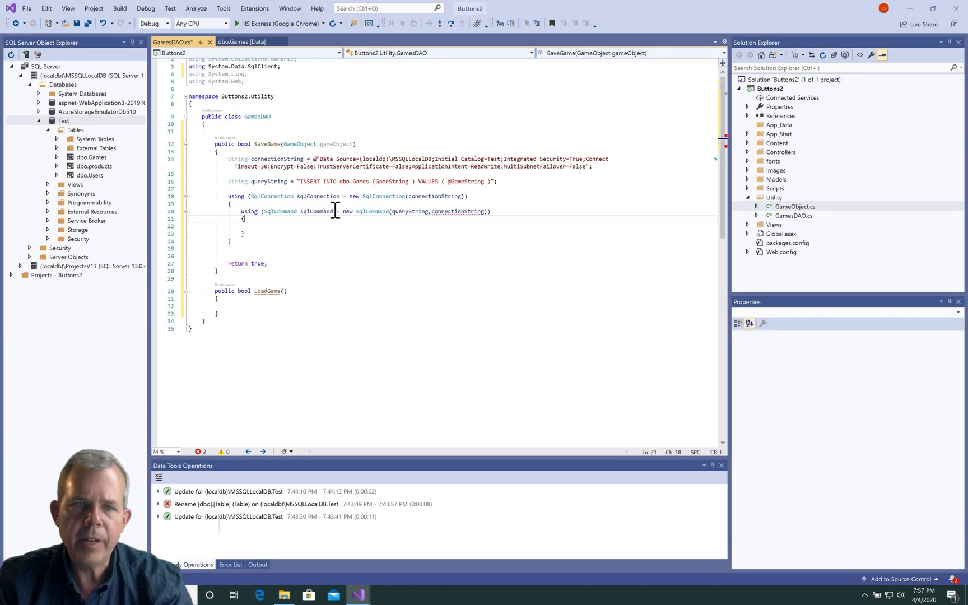
double_click(319, 197)
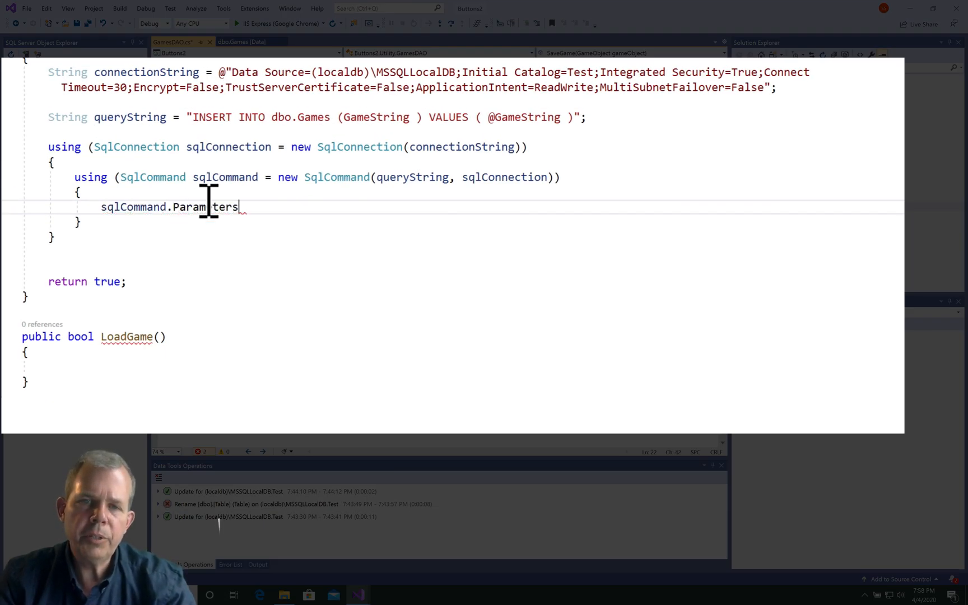
text(.)
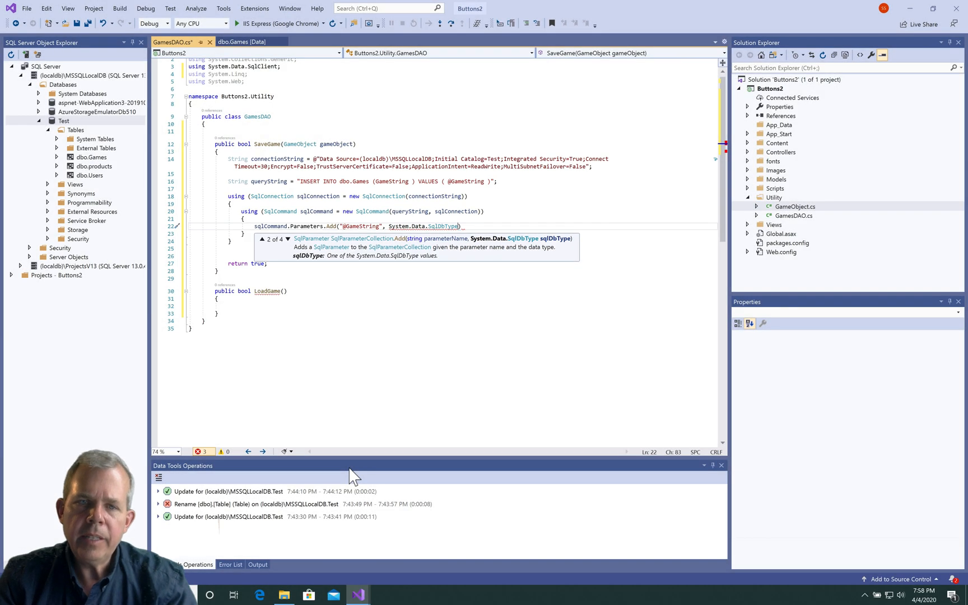
text(.Text)
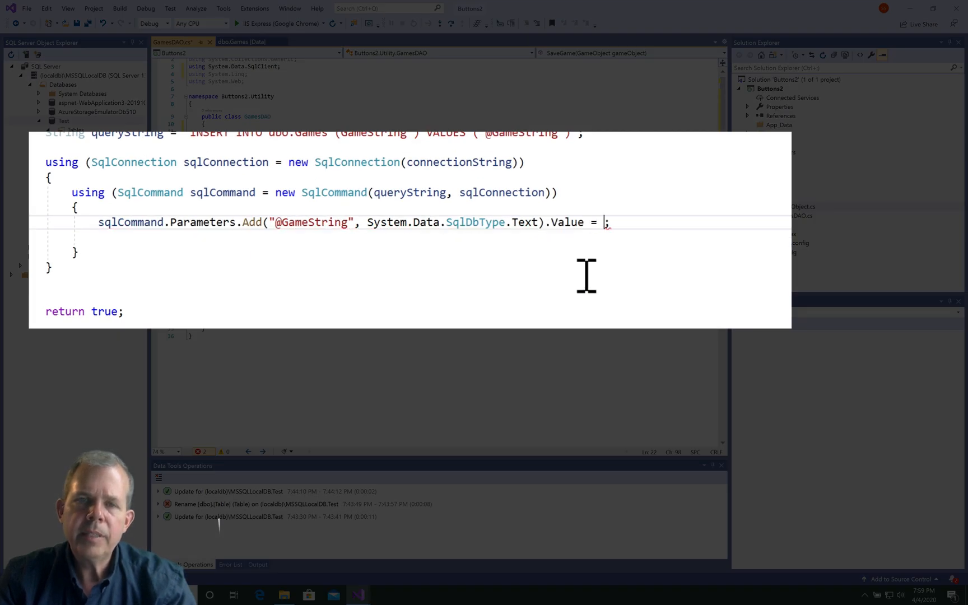
text(gameObject)
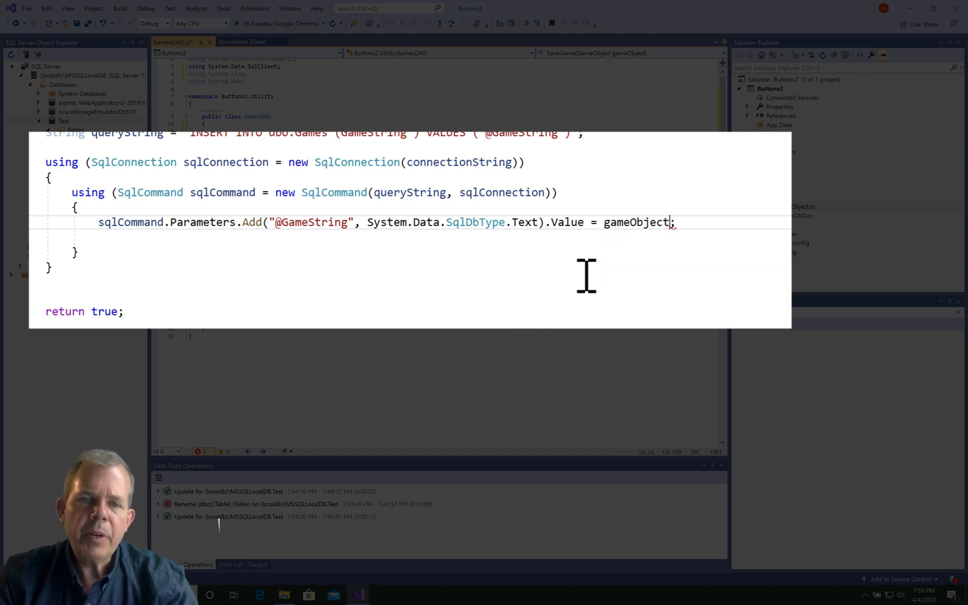
text(.JSONstring)
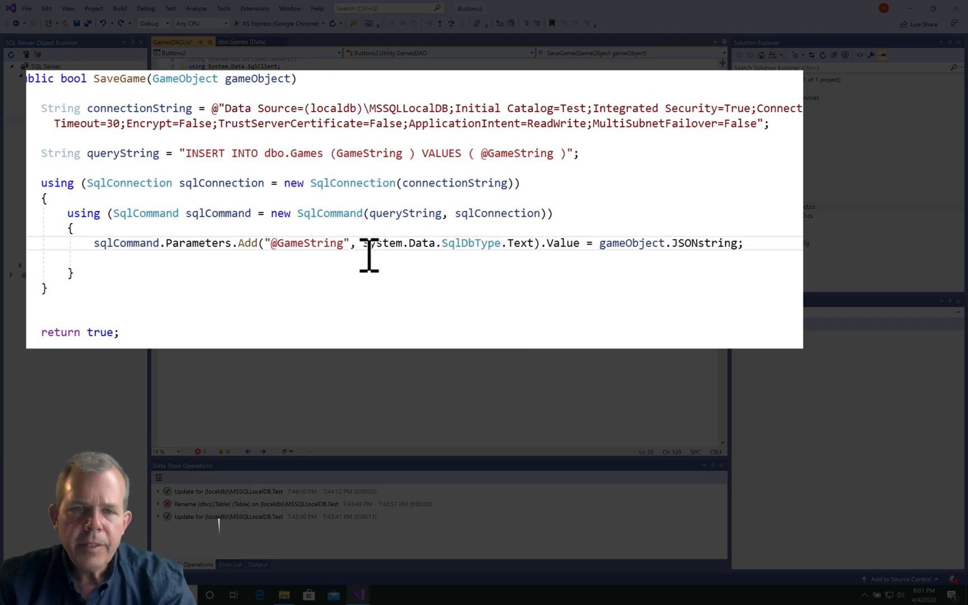
Remove the System.Data prefix from SqlDbType and import the System.Data namespace instead
double_click(431, 243)
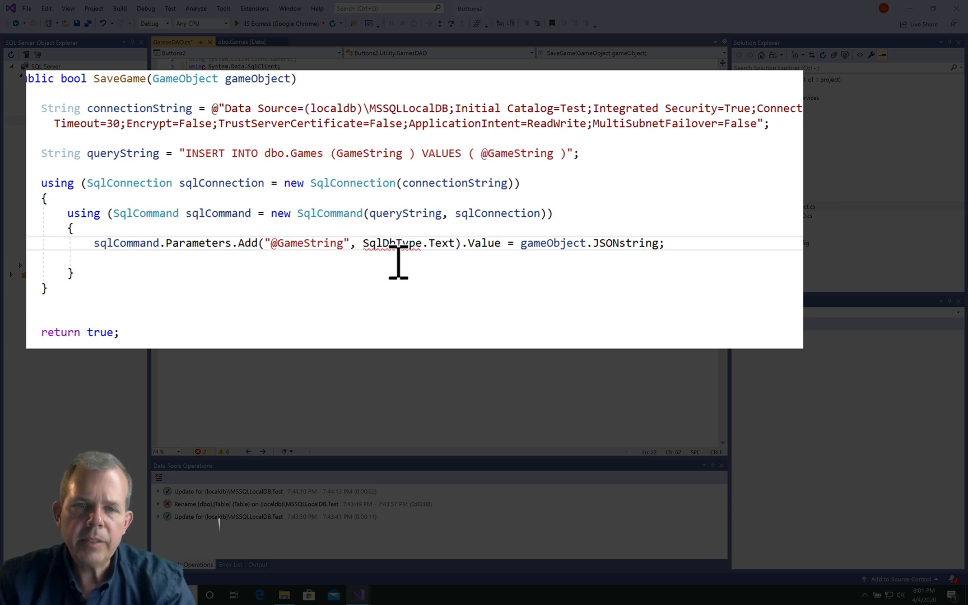
mouse_move(388, 243)
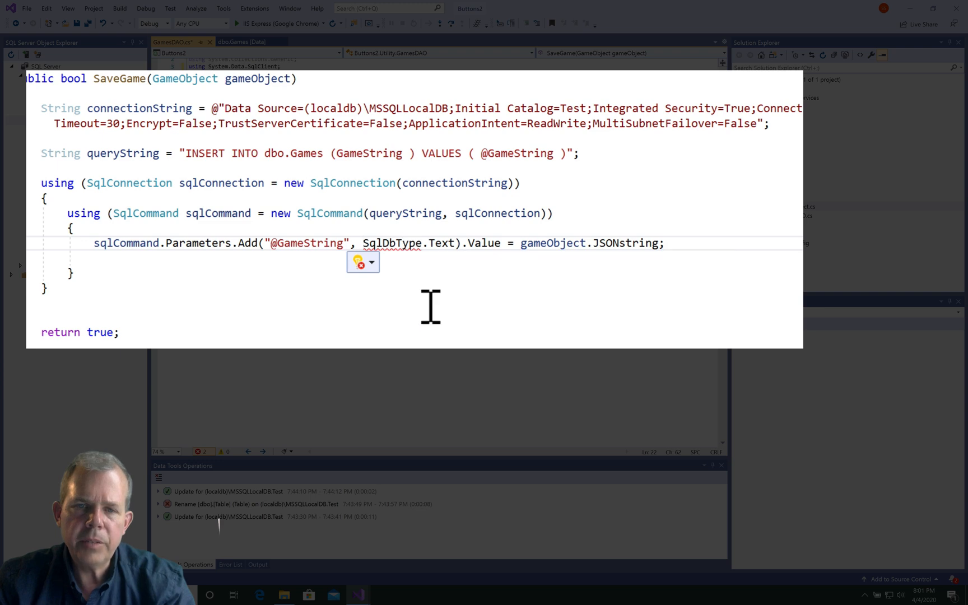
click(371, 262)
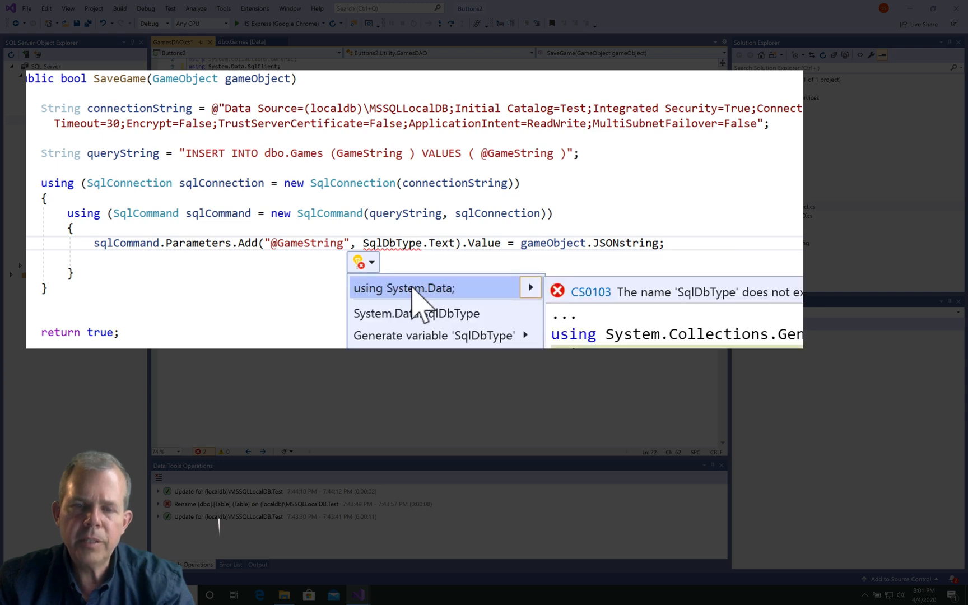
click(403, 288)
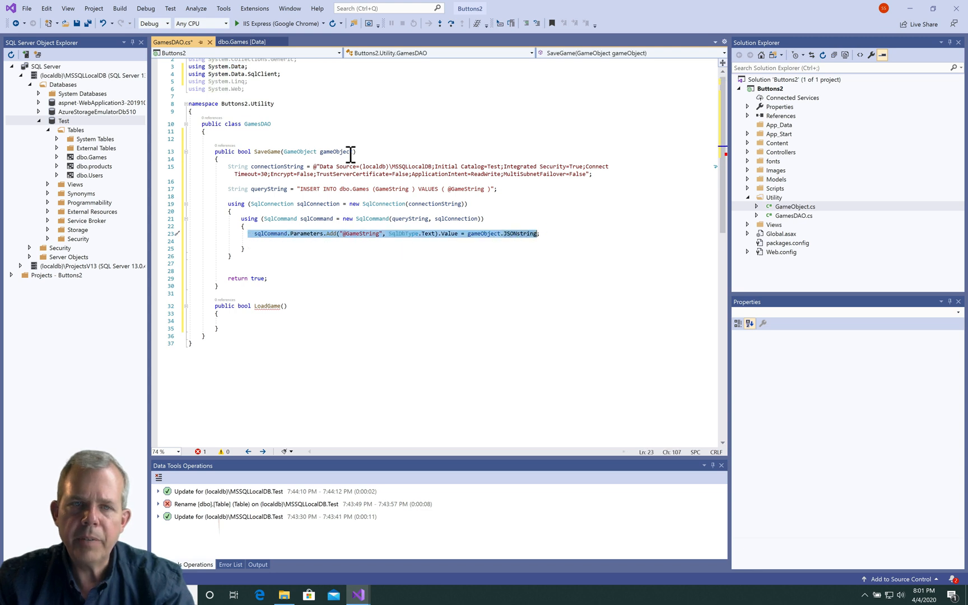
Inside a try, call sqlConnection.Open(), sqlCommand.ExecuteNonQuery() and sqlConnection.Close()
double_click(336, 151)
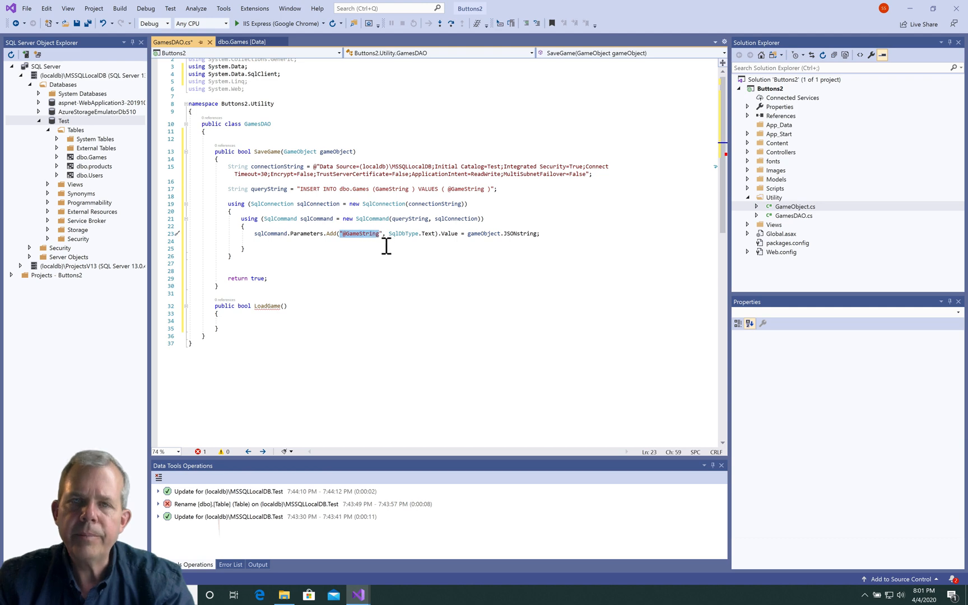
text(sqlConnection.)
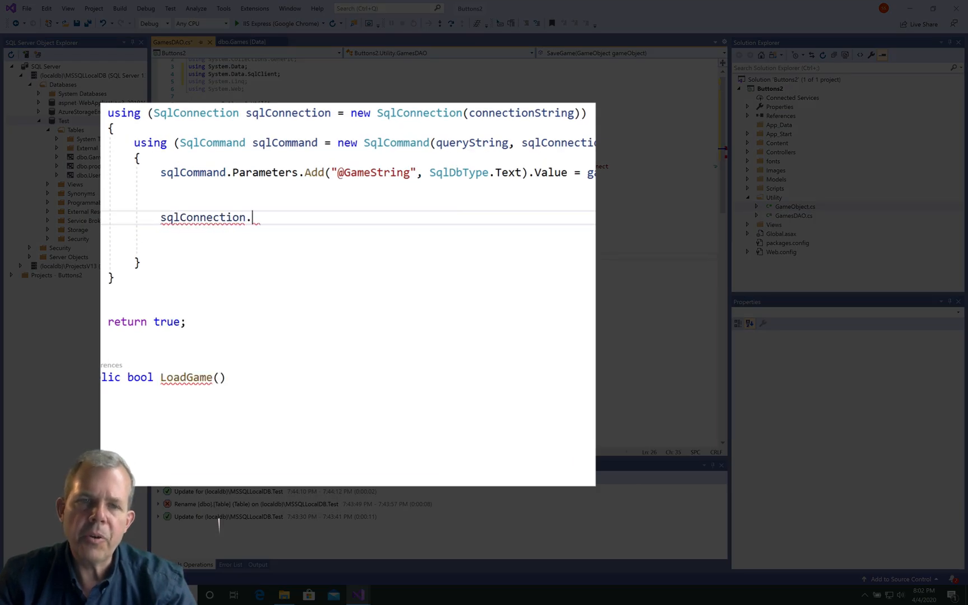
text(Open();)
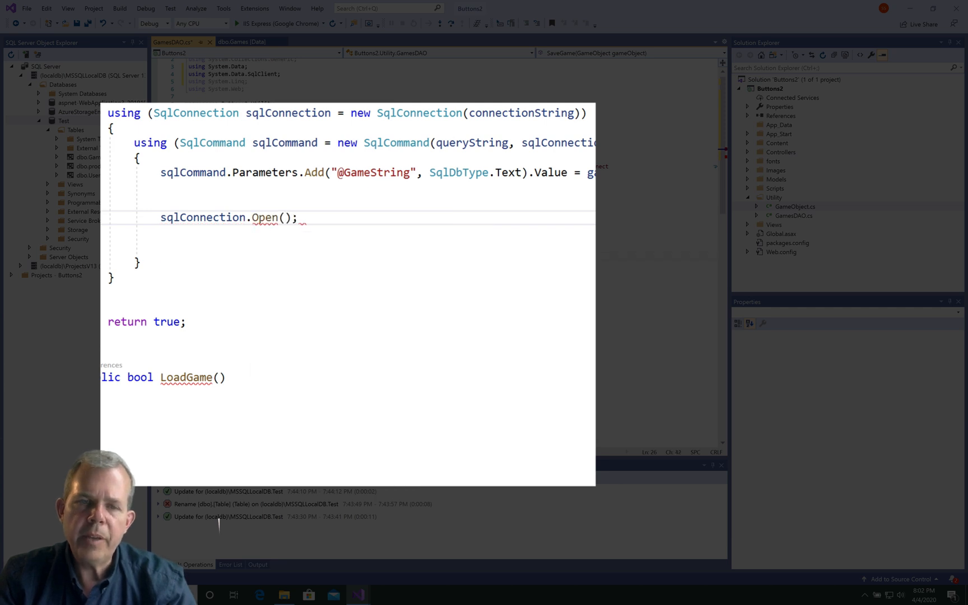
text(sqlConnection)
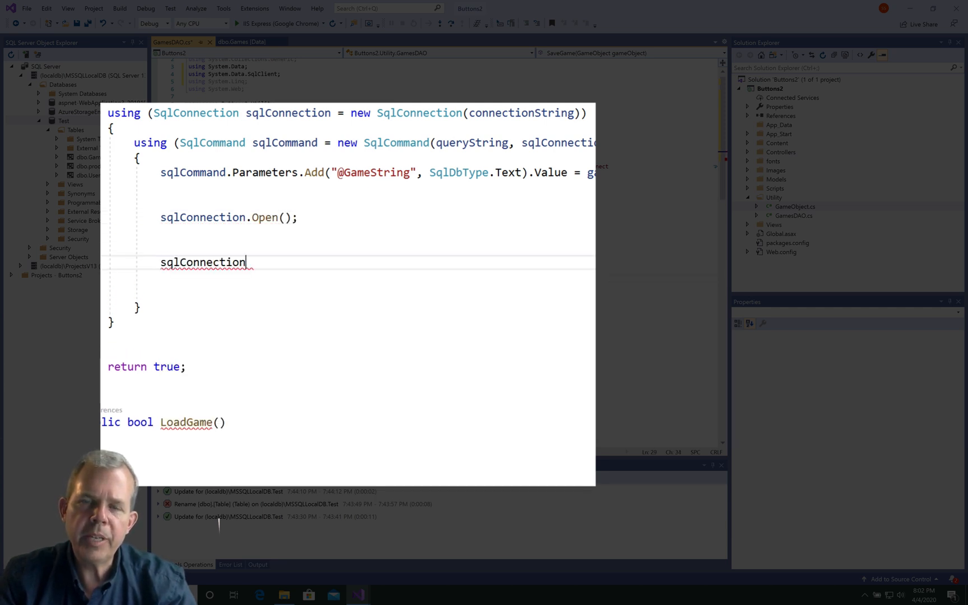
text(.Close)
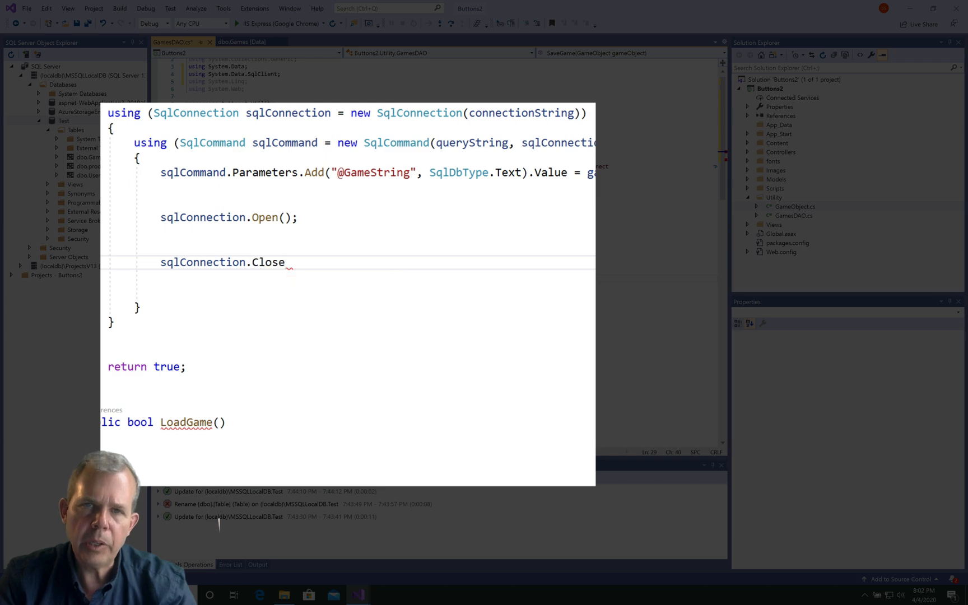
text(();)
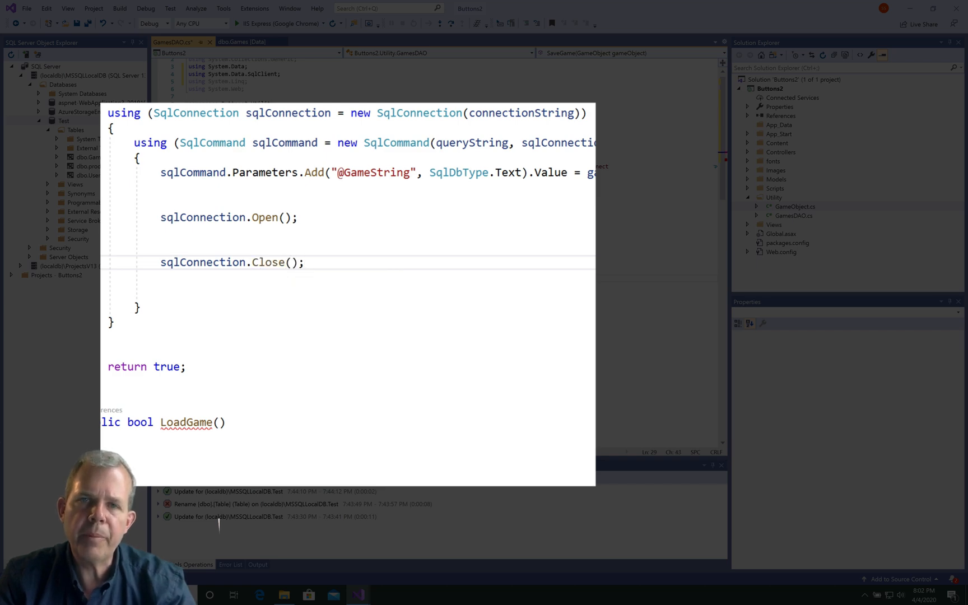
text(sqlCommand)
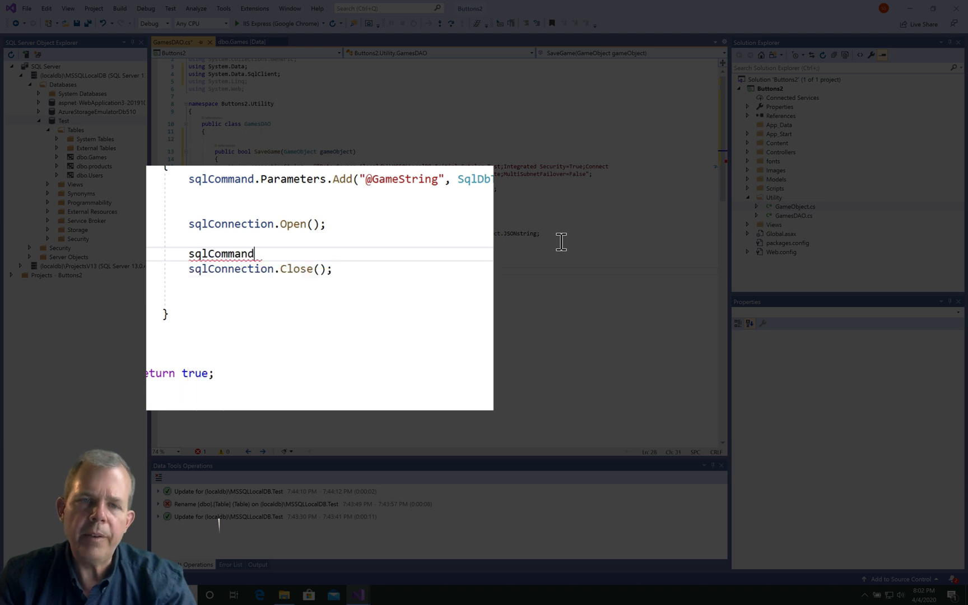
text(.ex)
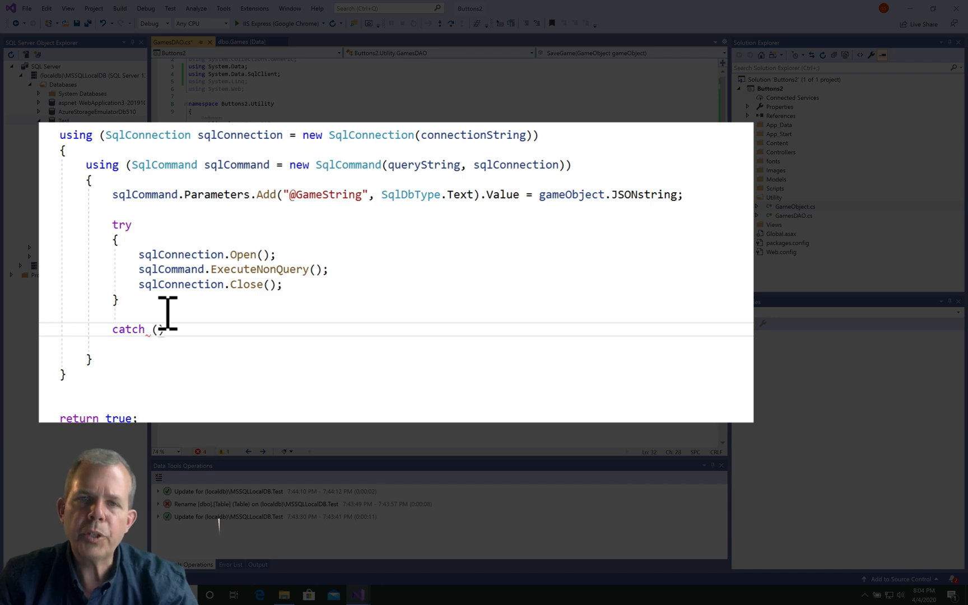
Add catch (Exception e) writing "failure", with bool success = false set true after Close and returned
text(Exception e) { })
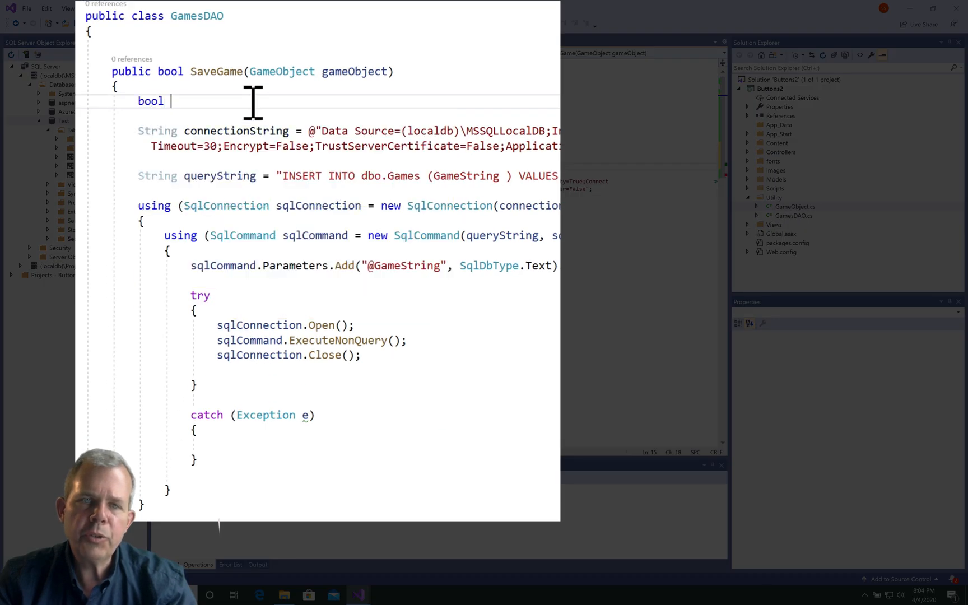
text(success)
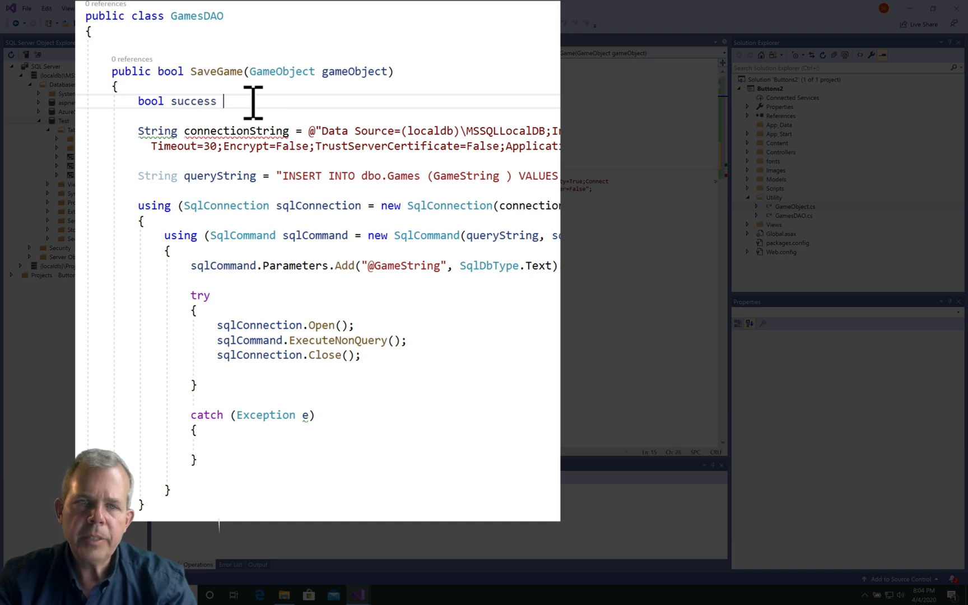
text(= false;)
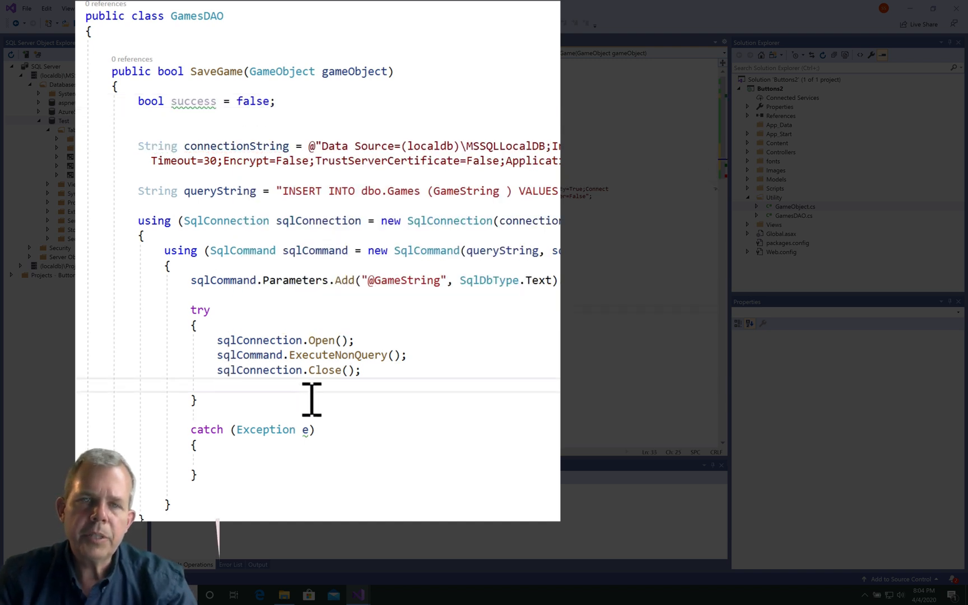
text(success =)
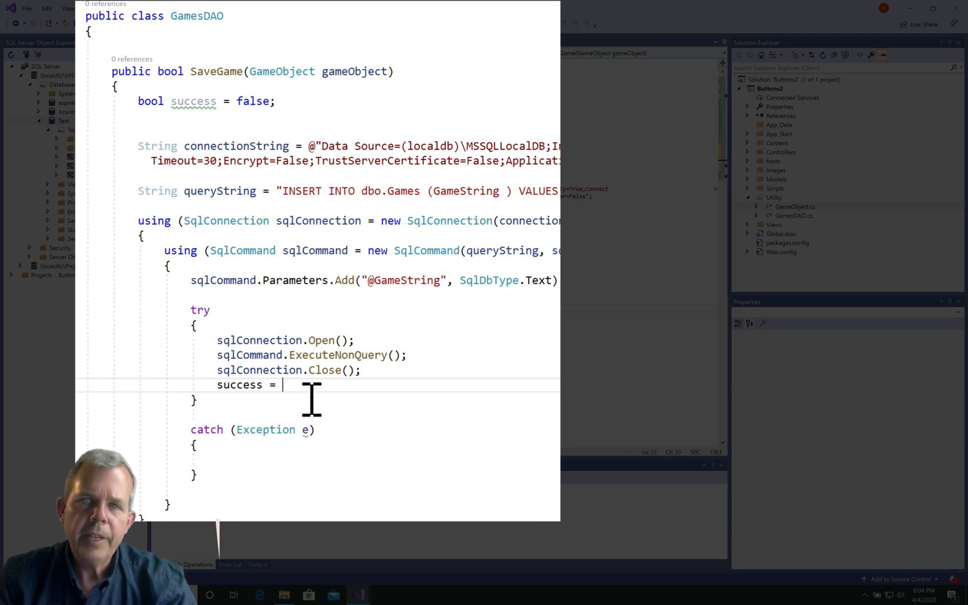
text(true;)
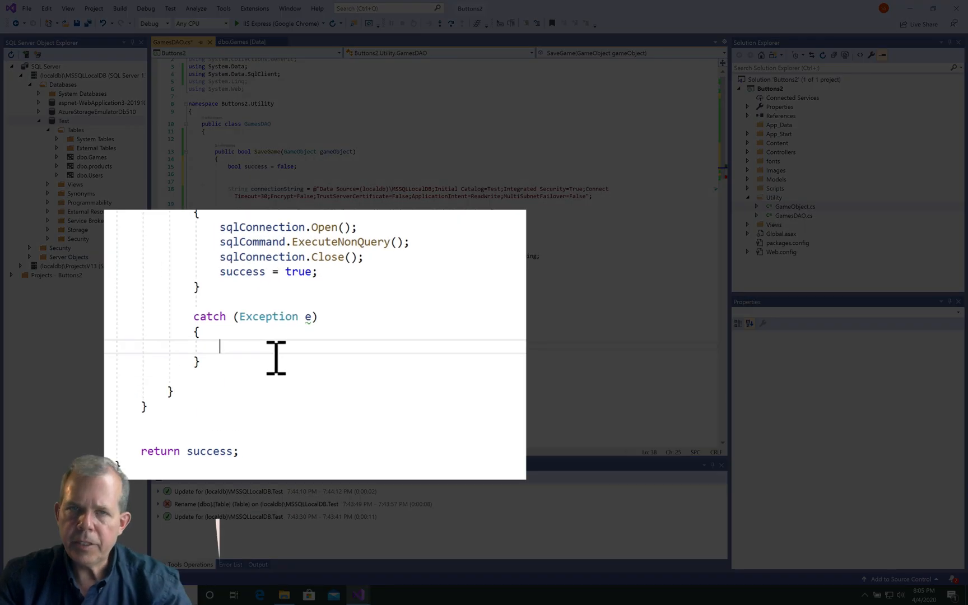
text(console.WriteLine("failure");)
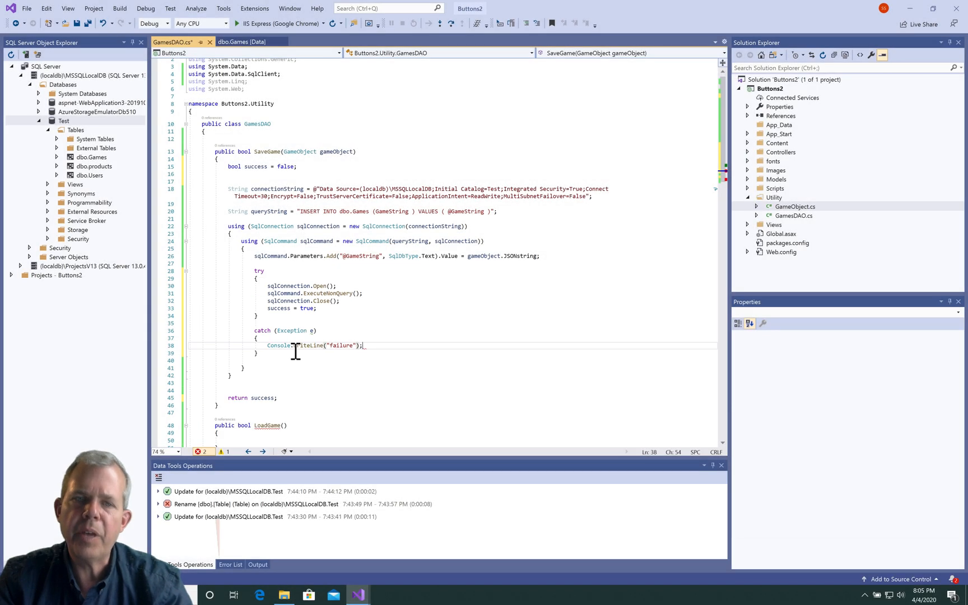
Log e.Message via Debug.WriteLine in the catch, importing System.Diagnostics through Quick Actions
text(SQLDebugging)
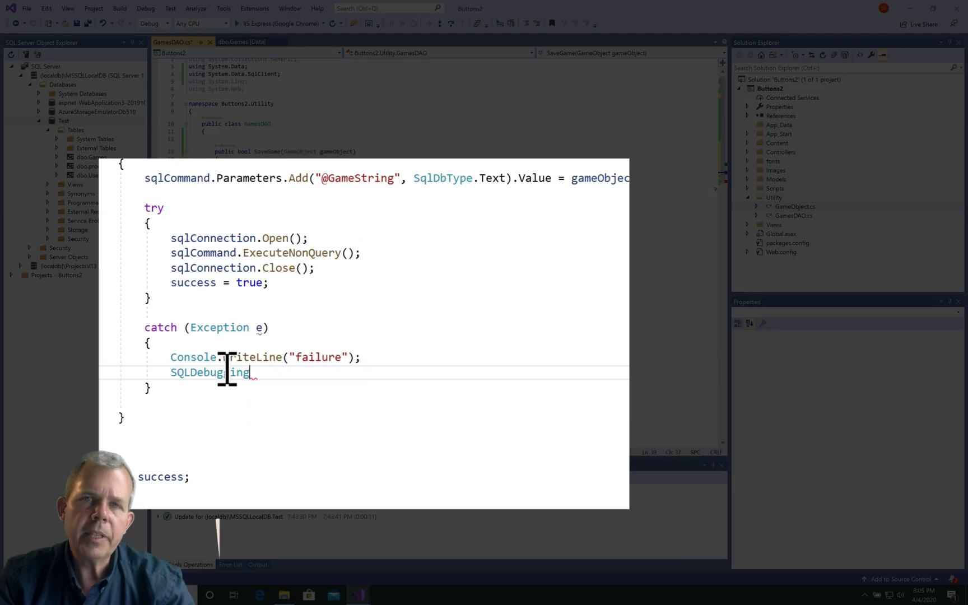
text(Debug)
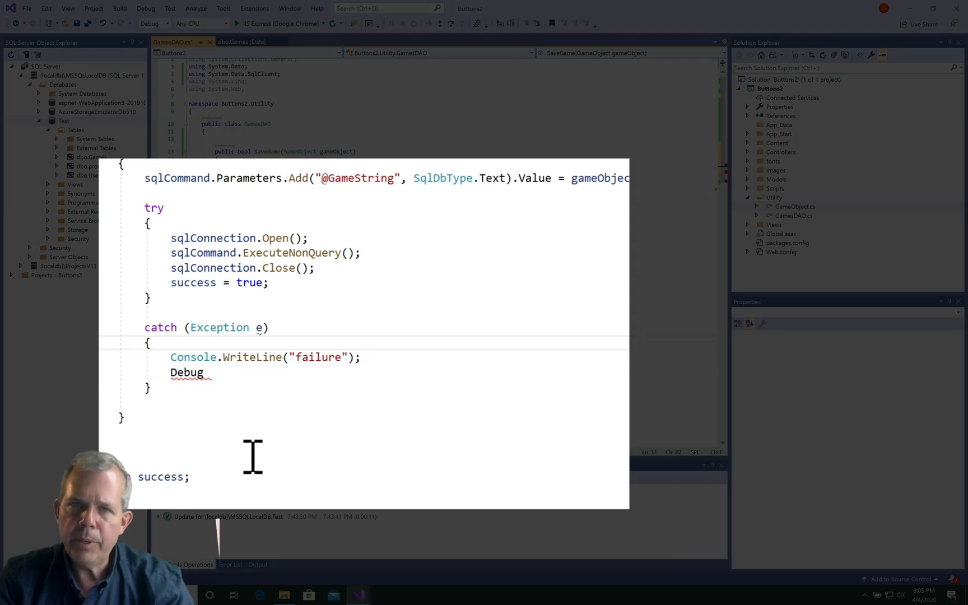
click(161, 391)
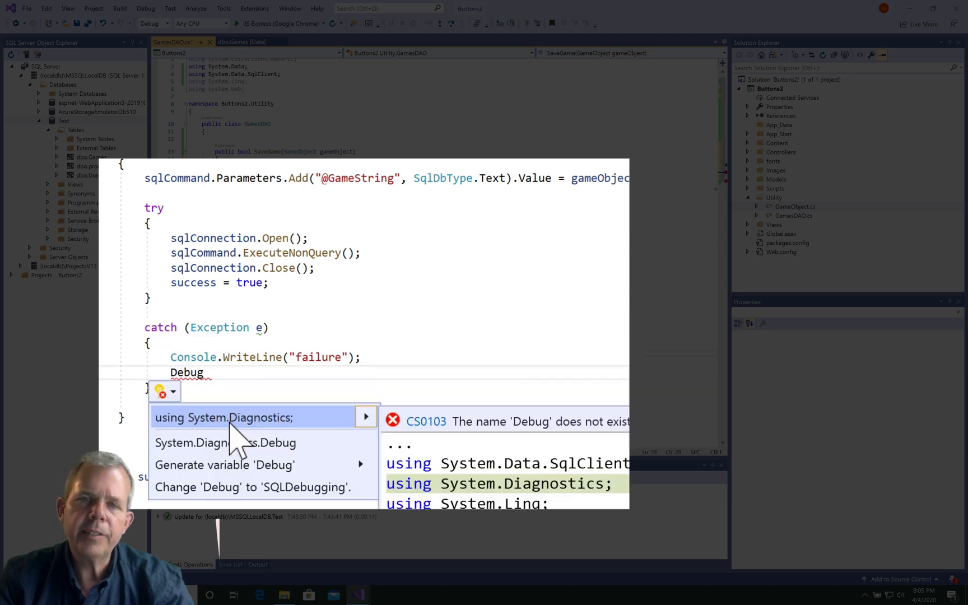
click(223, 416)
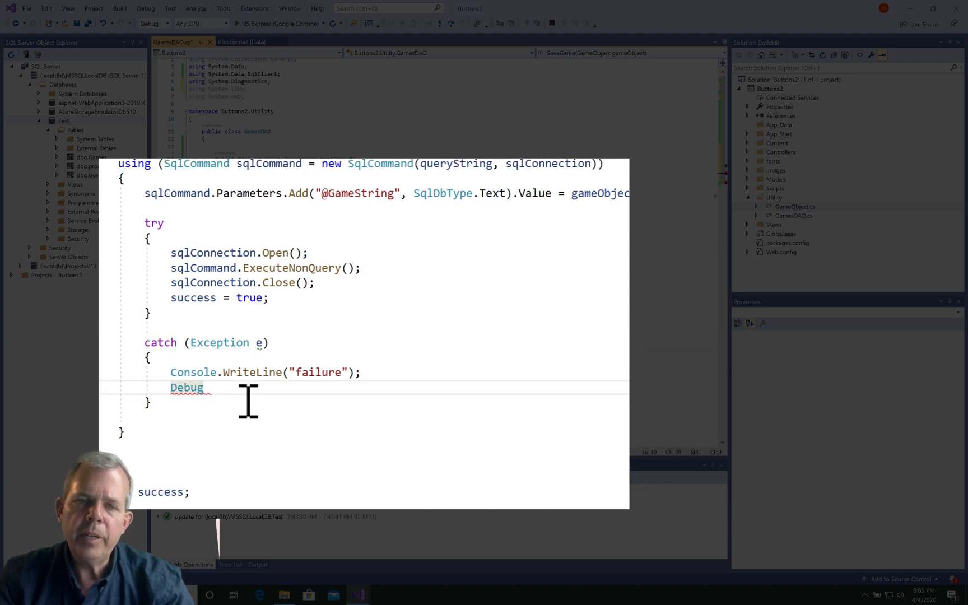
text(.WriteLine()
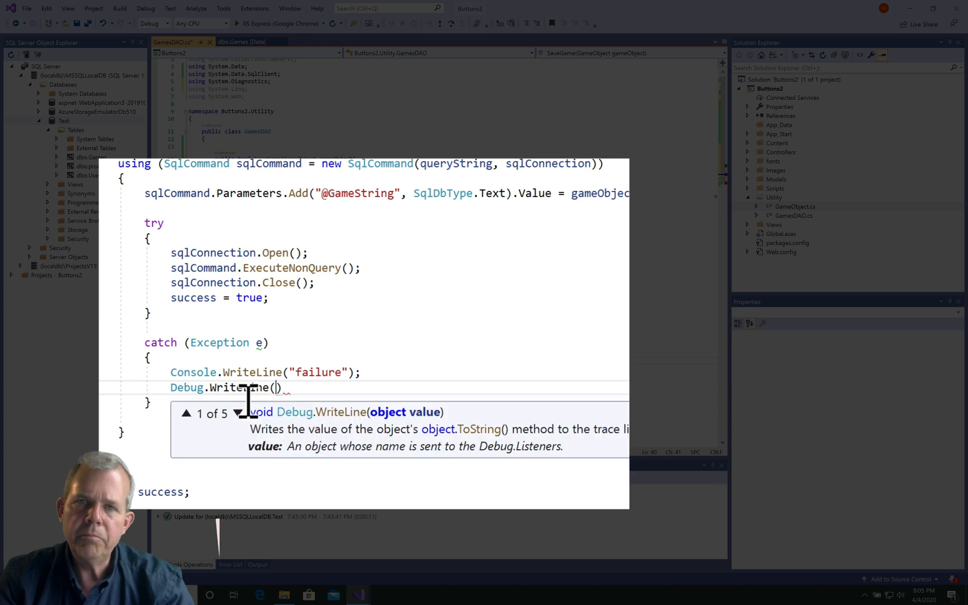
text(e.Message)
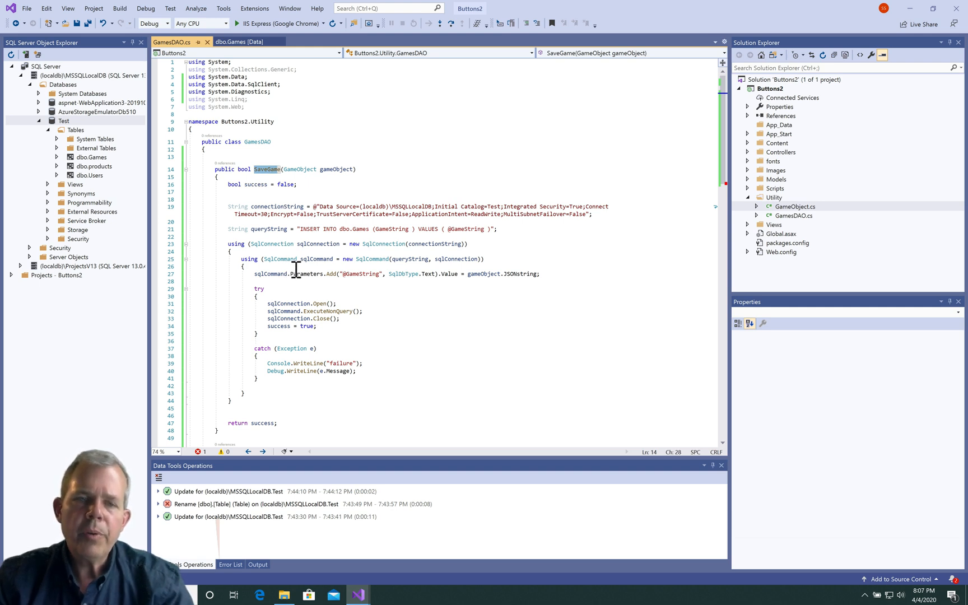
scroll(down, 3)
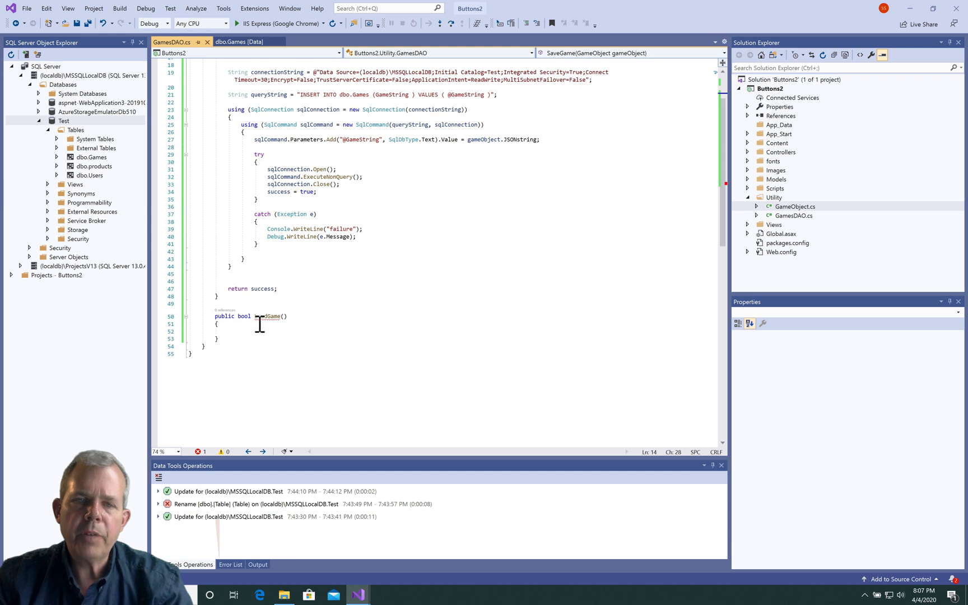
double_click(270, 315)
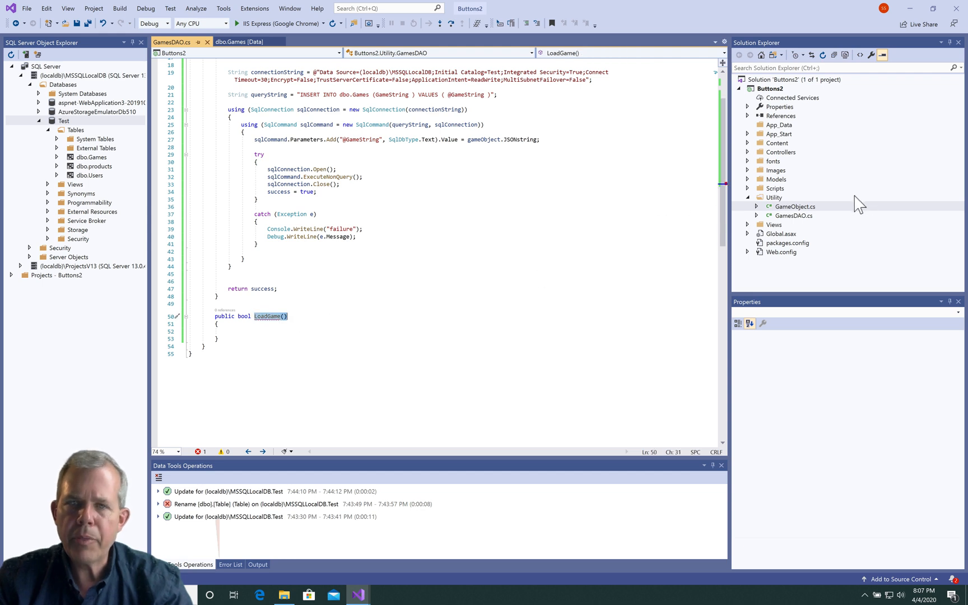
mouse_move(657, 297)
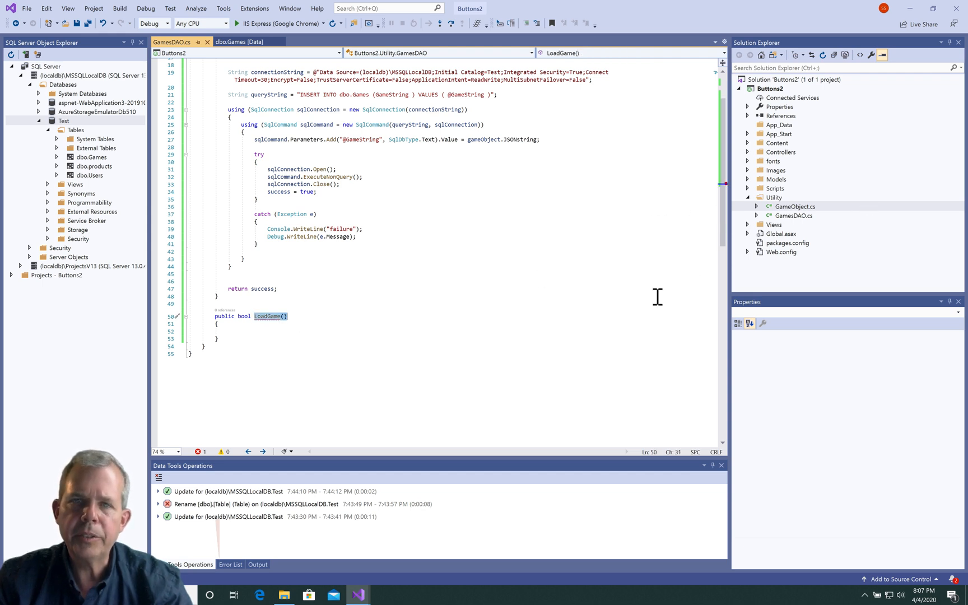